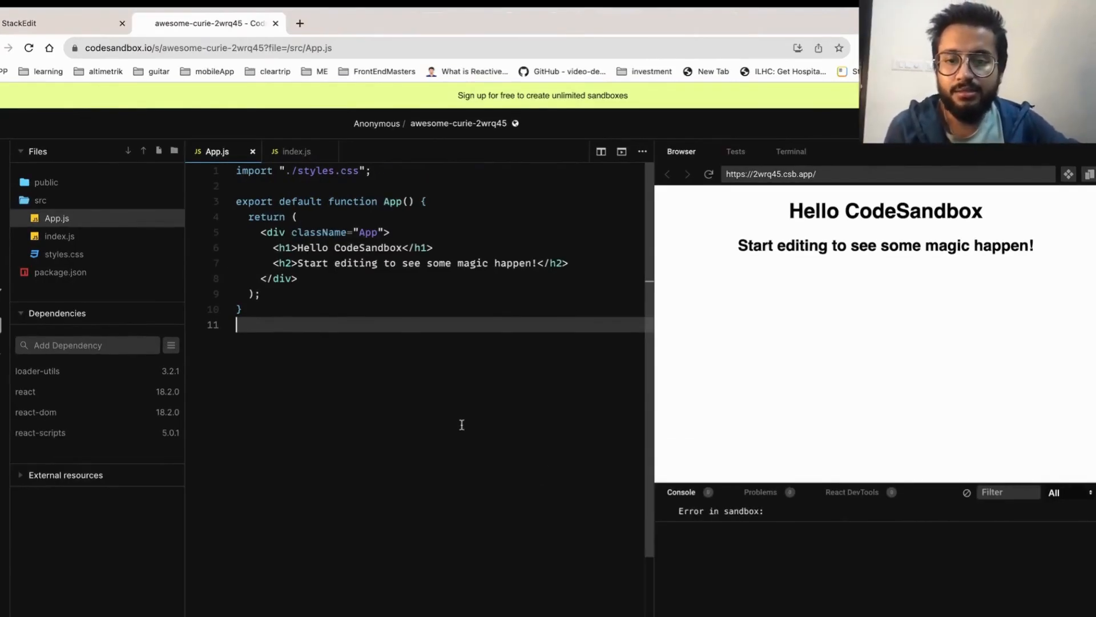
{"action": "mouse_move", "coordinate": [348, 378]}
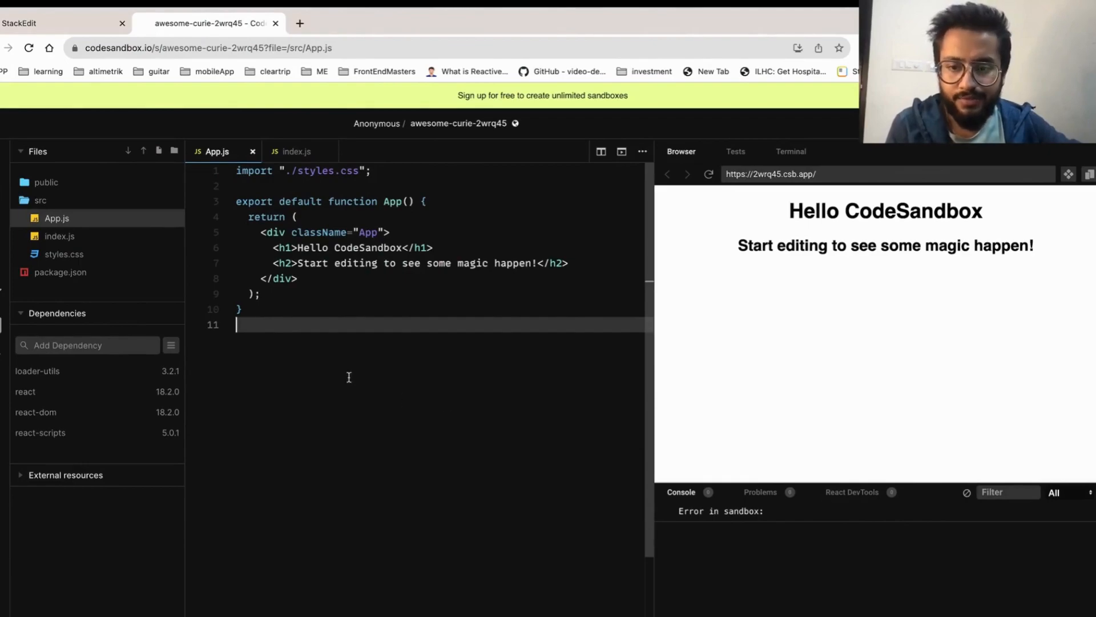
{"action": "mouse_move", "coordinate": [728, 384]}
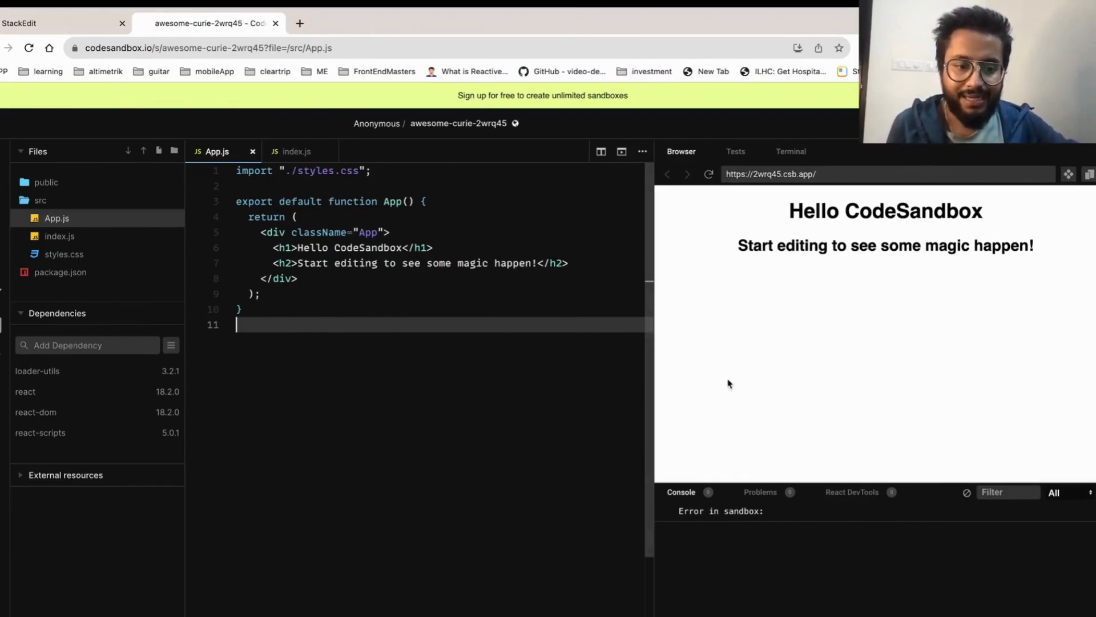
{"action": "mouse_move", "coordinate": [788, 556]}
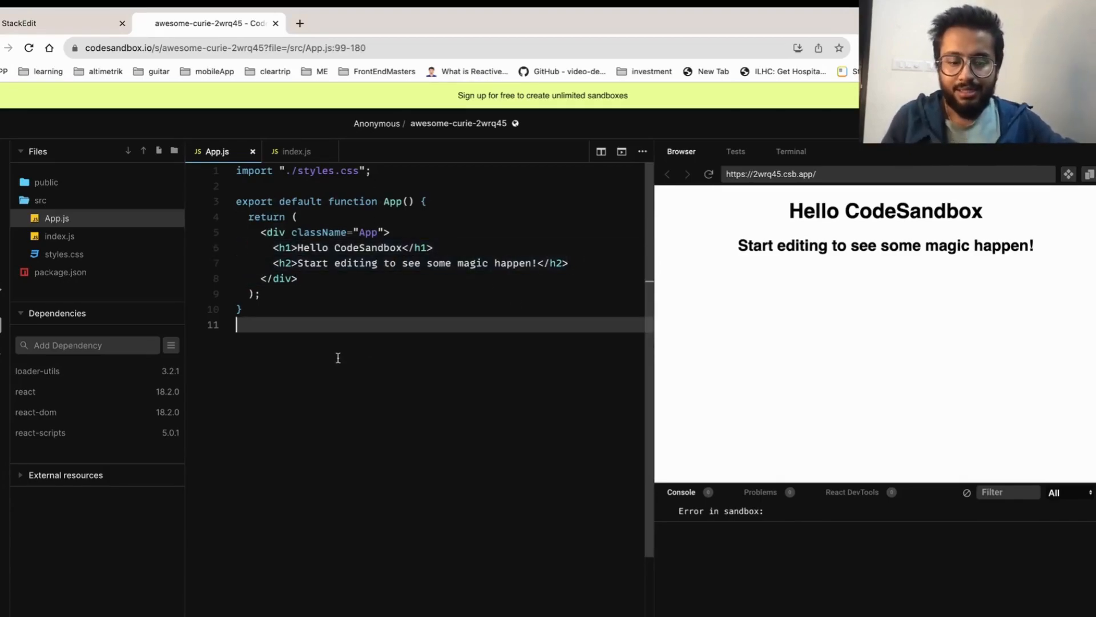
Step: Add a Child component returning <h1>I am a child</h1> and render <Child /> in App
{"action": "type", "text": "function Chi"}
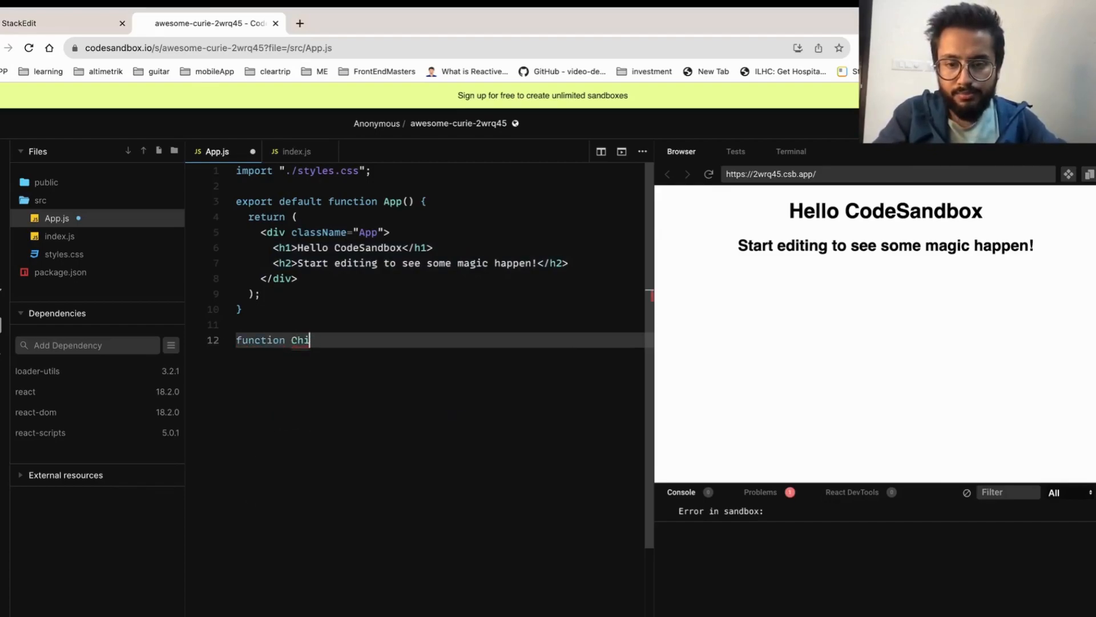
{"action": "type", "text": "ld(){"}
{"action": "type", "text": "return"}
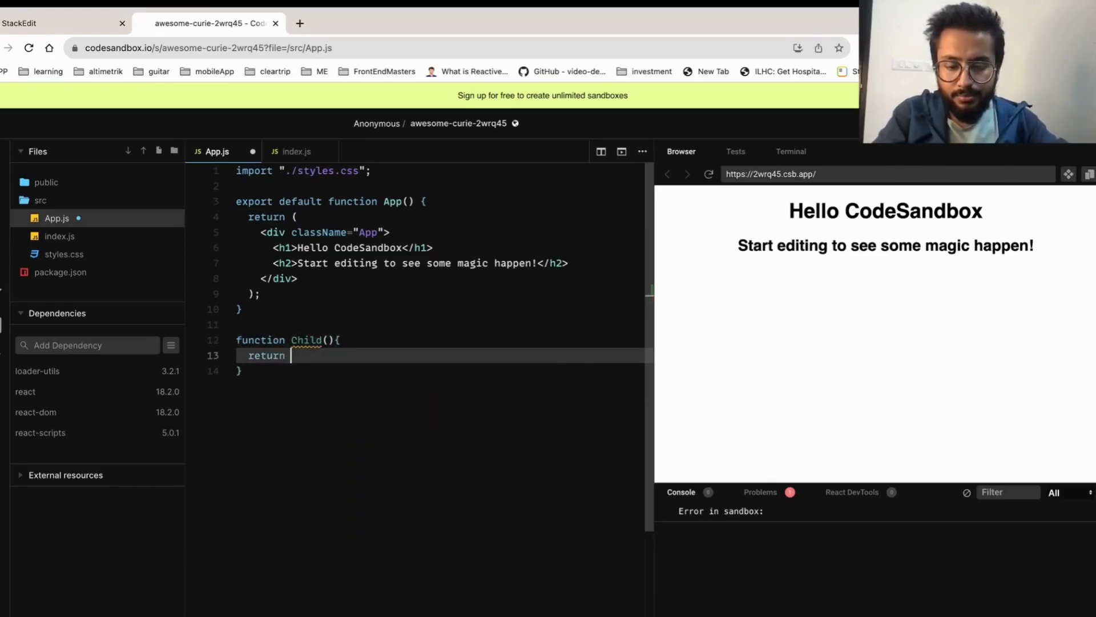
{"action": "type", "text": "<h1>"}
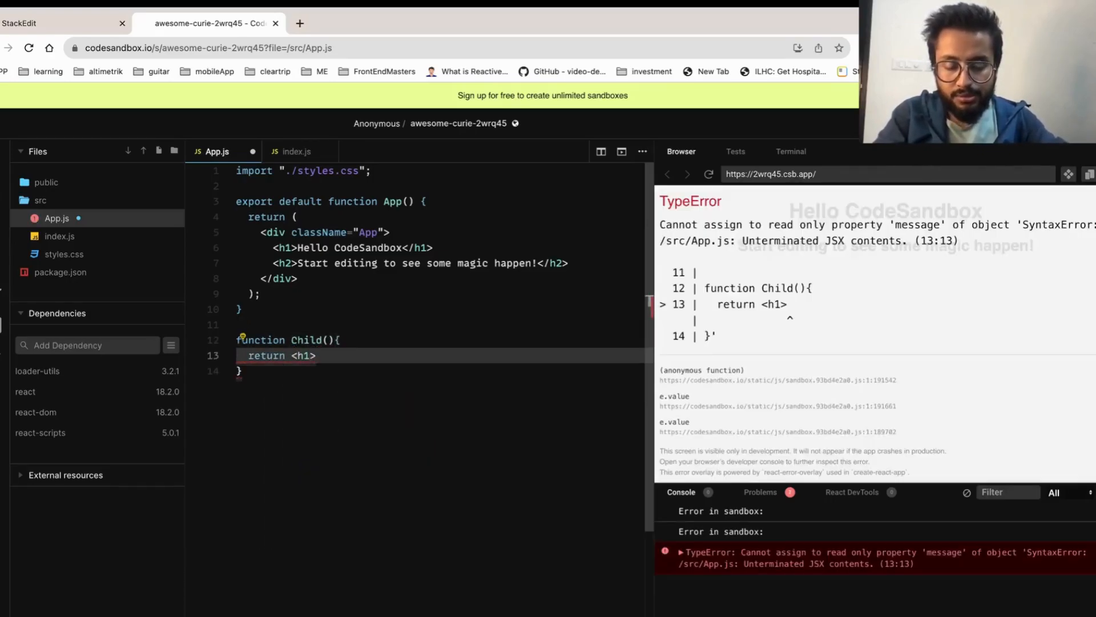
{"action": "type", "text": "I am a child"}
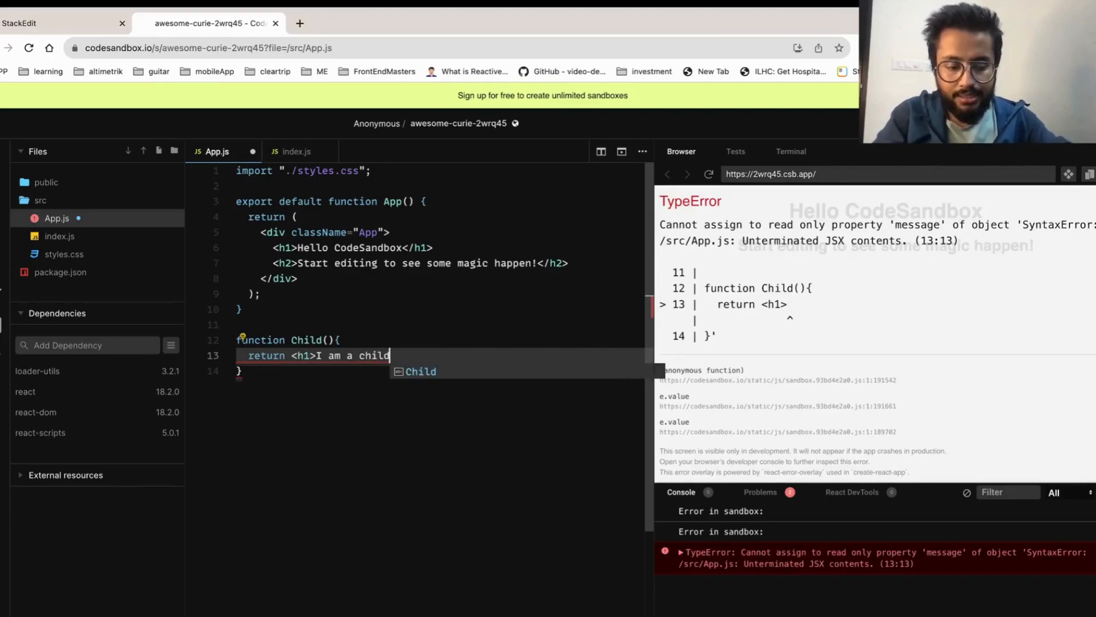
{"action": "type", "text": "</h1>"}
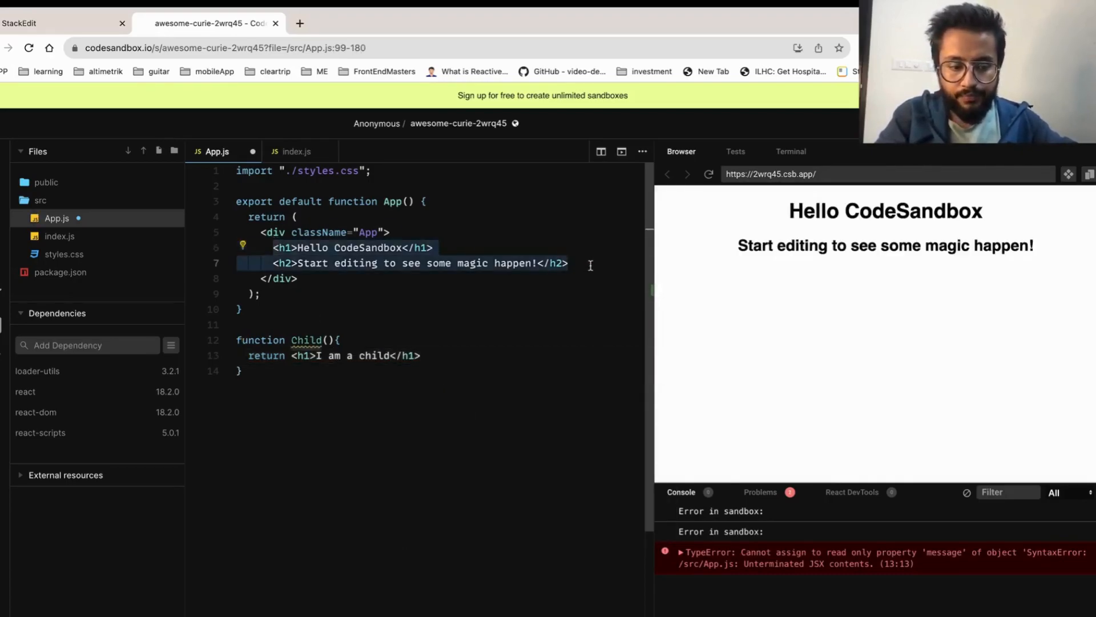
{"action": "type", "text": "<Child />"}
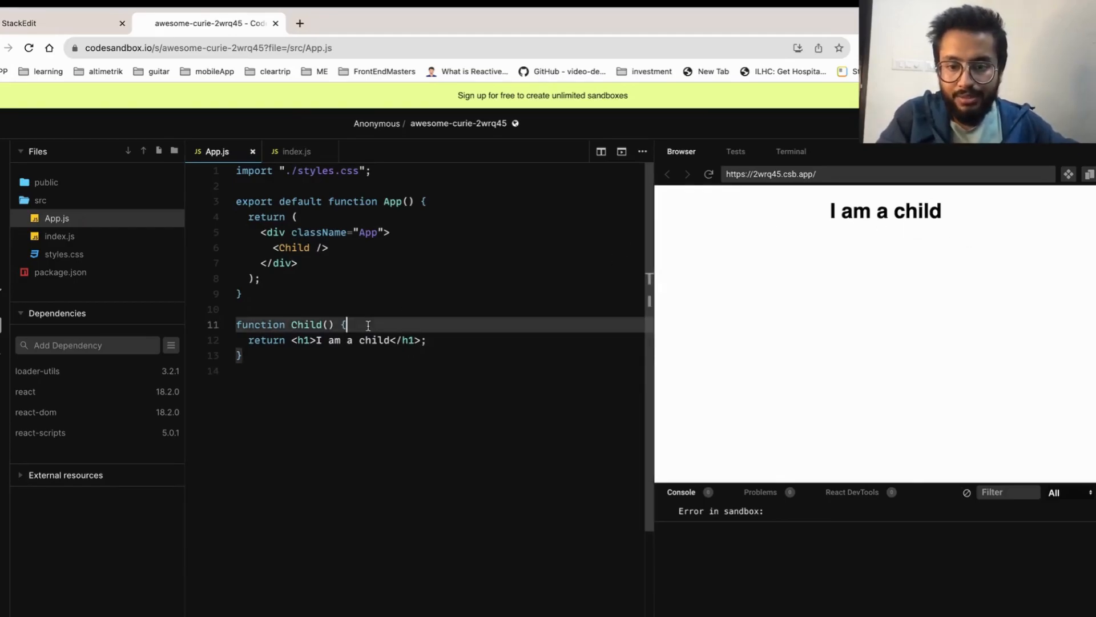
Step: Log 'Child is getting rendered' inside Child, then bring up index.js
{"action": "type", "text": "console.log('"}
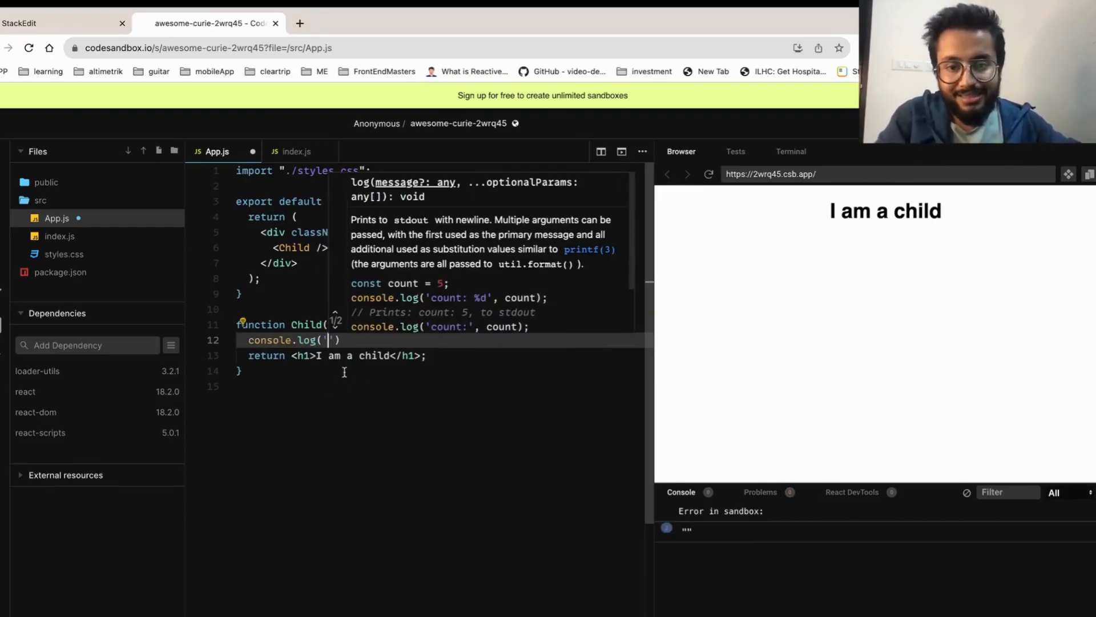
{"action": "type", "text": "C"}
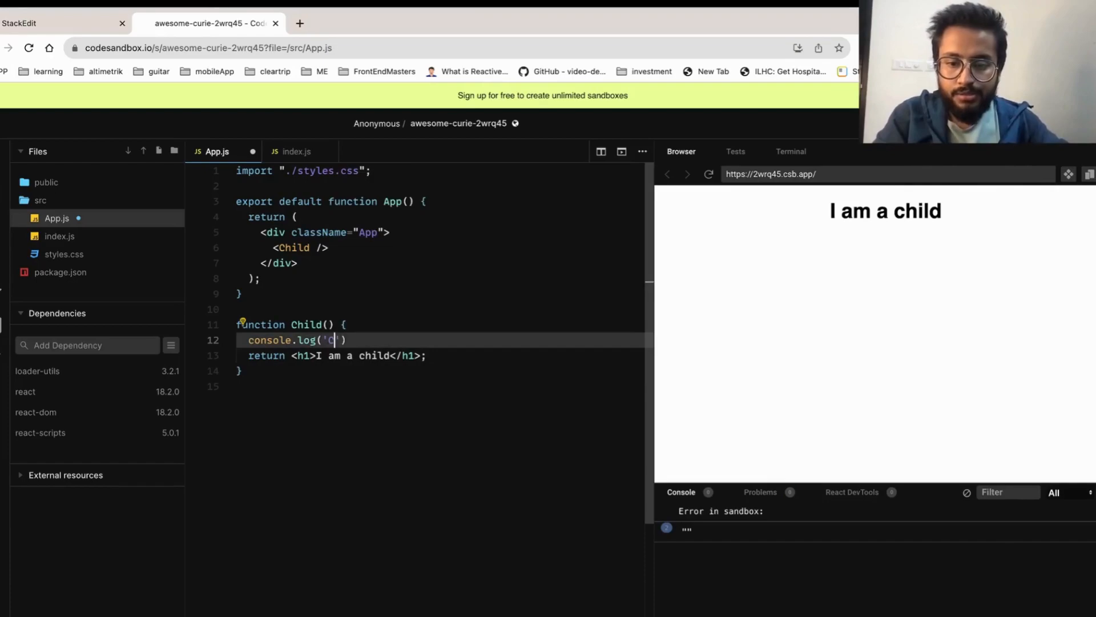
{"action": "type", "text": "Child is getting rendered\""}
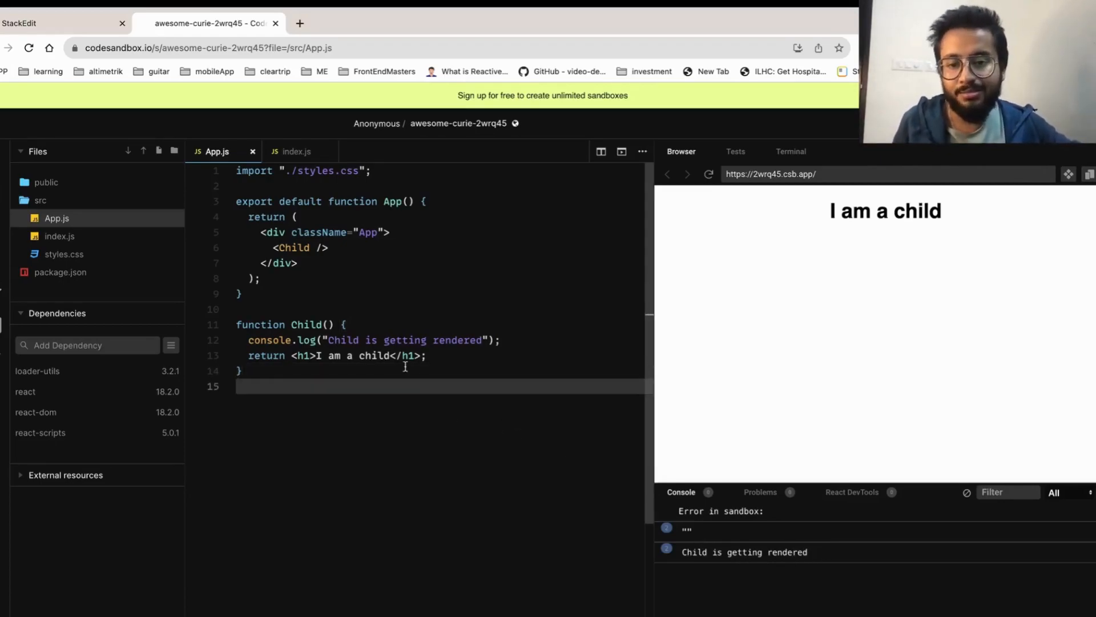
{"action": "left_click", "coordinate": [295, 151]}
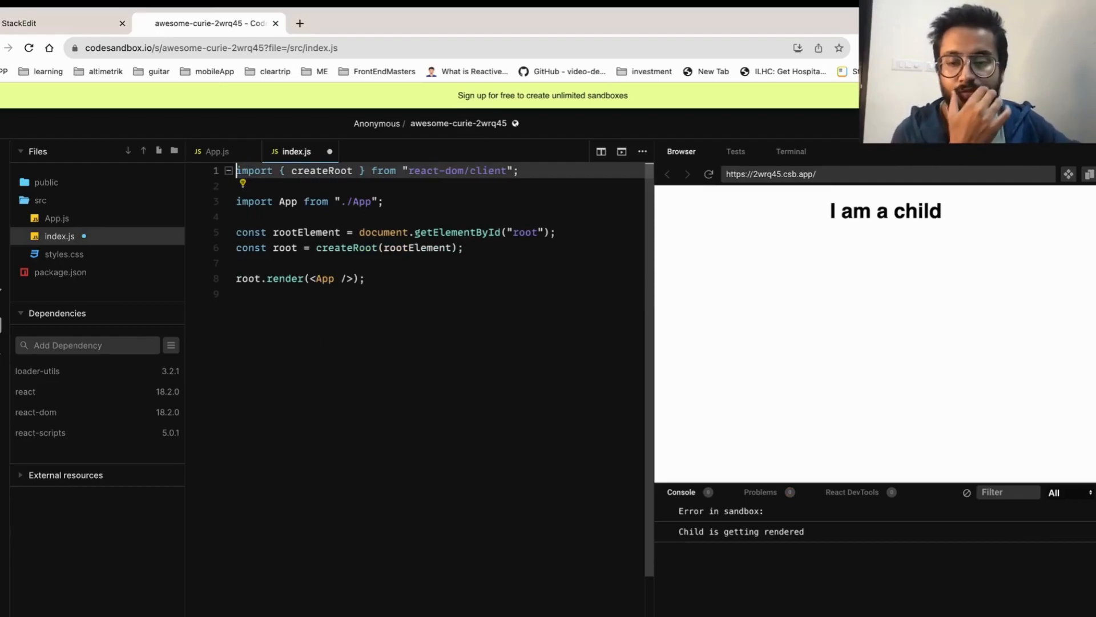
Step: Review index.js rendering App into the root, then return to App.js
{"action": "left_click", "coordinate": [368, 264]}
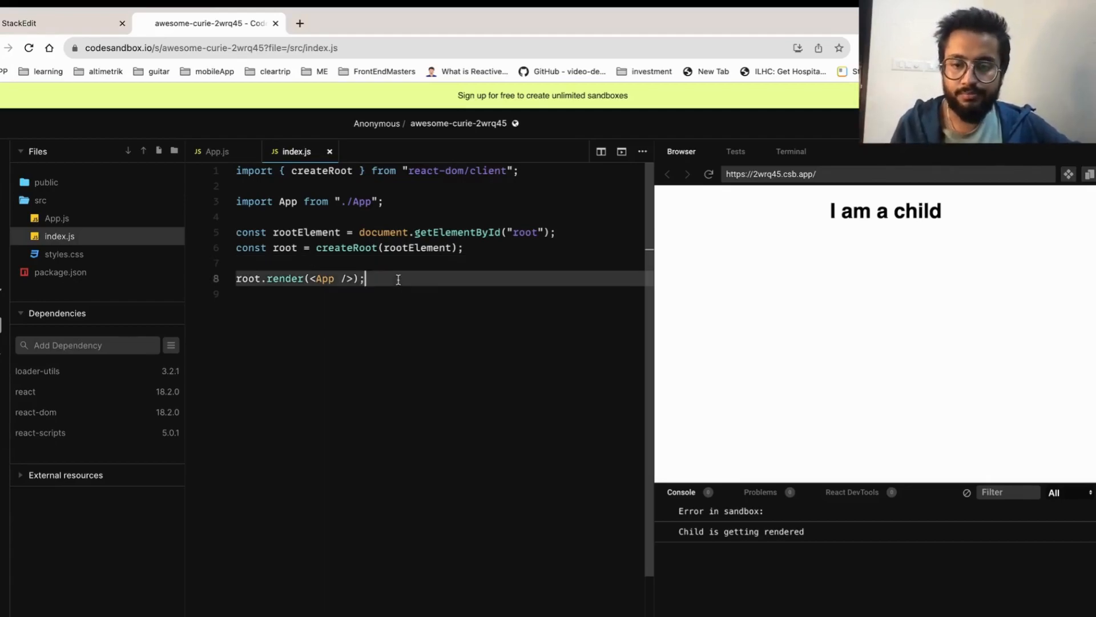
{"action": "left_click", "coordinate": [215, 152]}
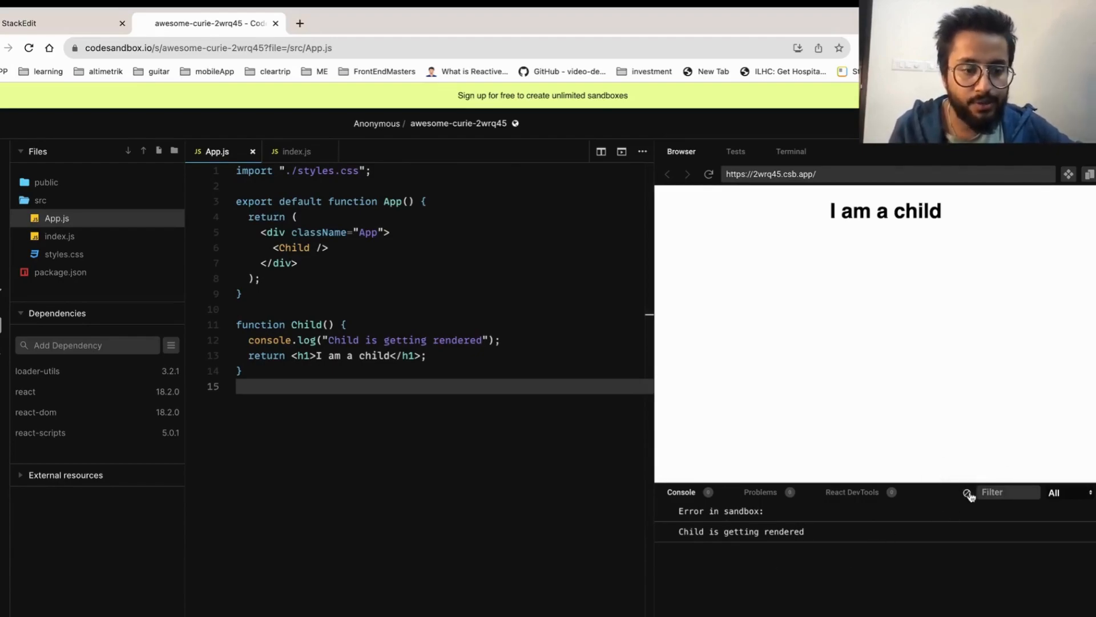
Step: Clear the console and declare const [count, setCount] = React.useState(1)
{"action": "left_click", "coordinate": [968, 492]}
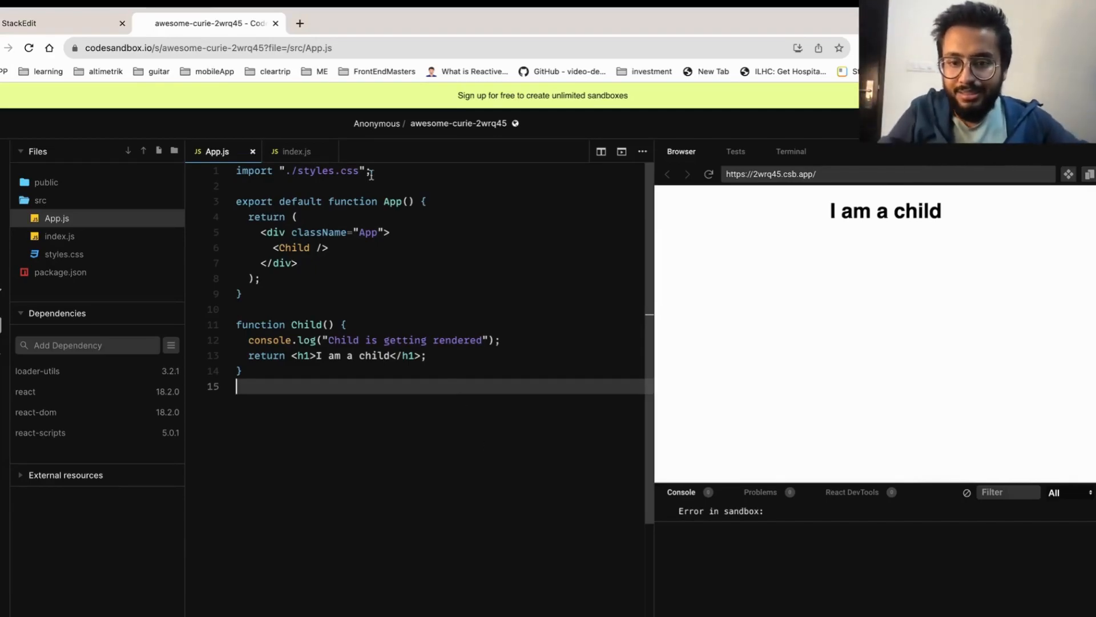
{"action": "type", "text": "const [count, set"}
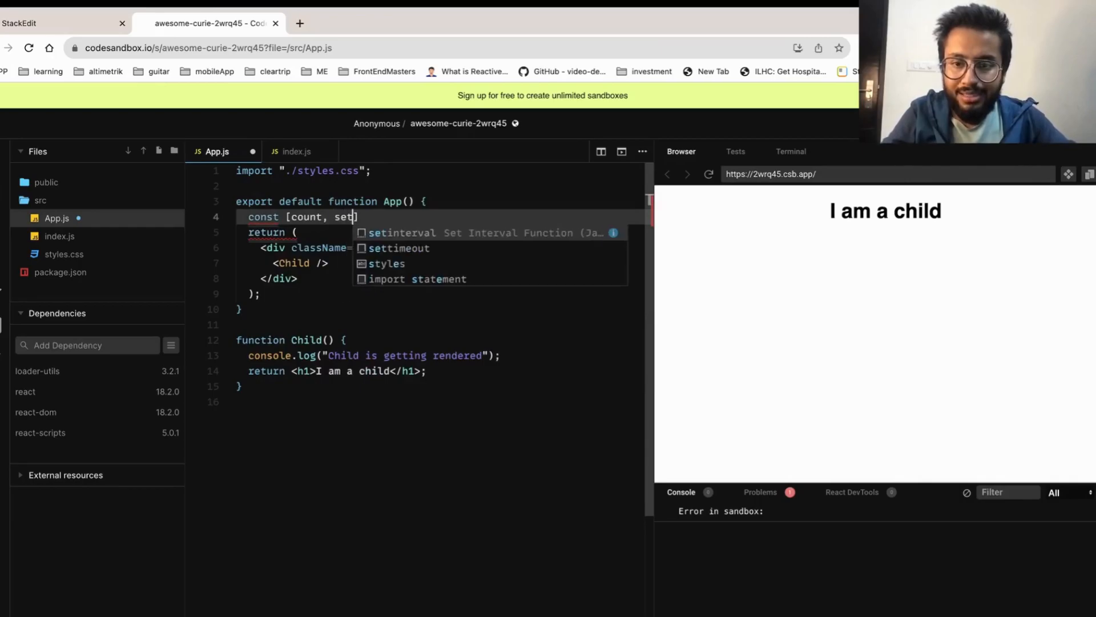
{"action": "type", "text": "Count] ="}
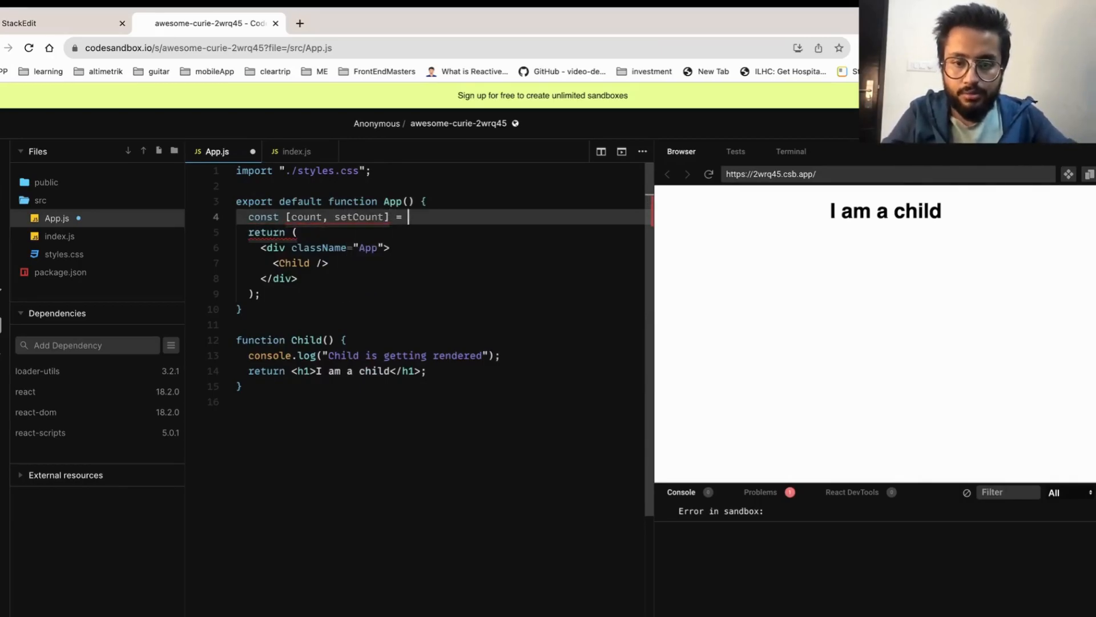
{"action": "type", "text": "React.useState(1"}
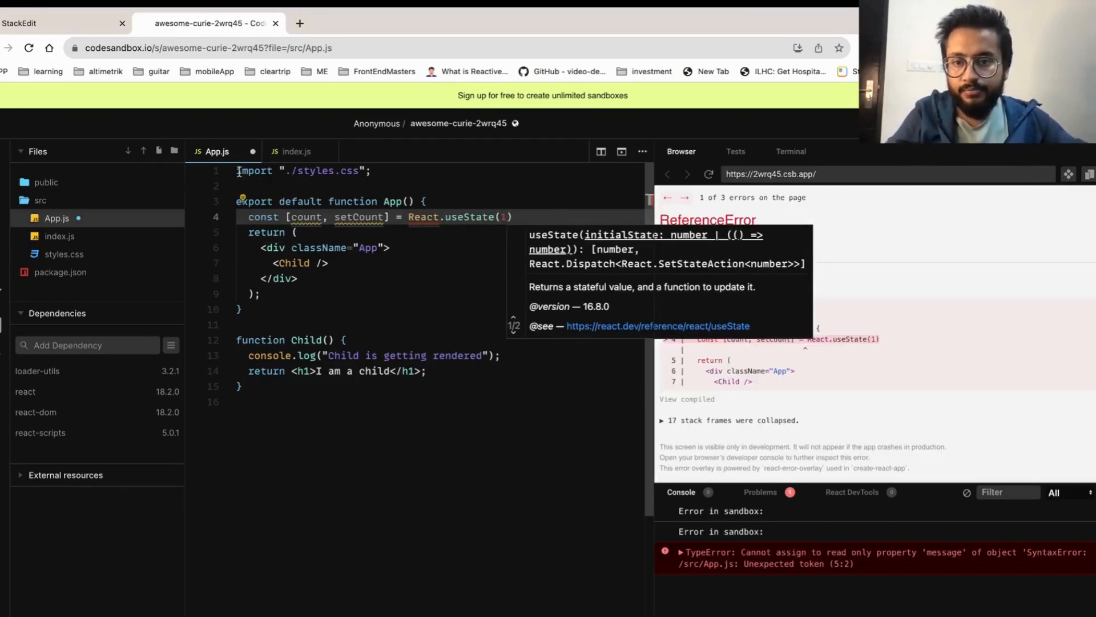
Step: Add import React from 'react' and begin a <p> tag above <Child />
{"action": "type", "text": "import"}
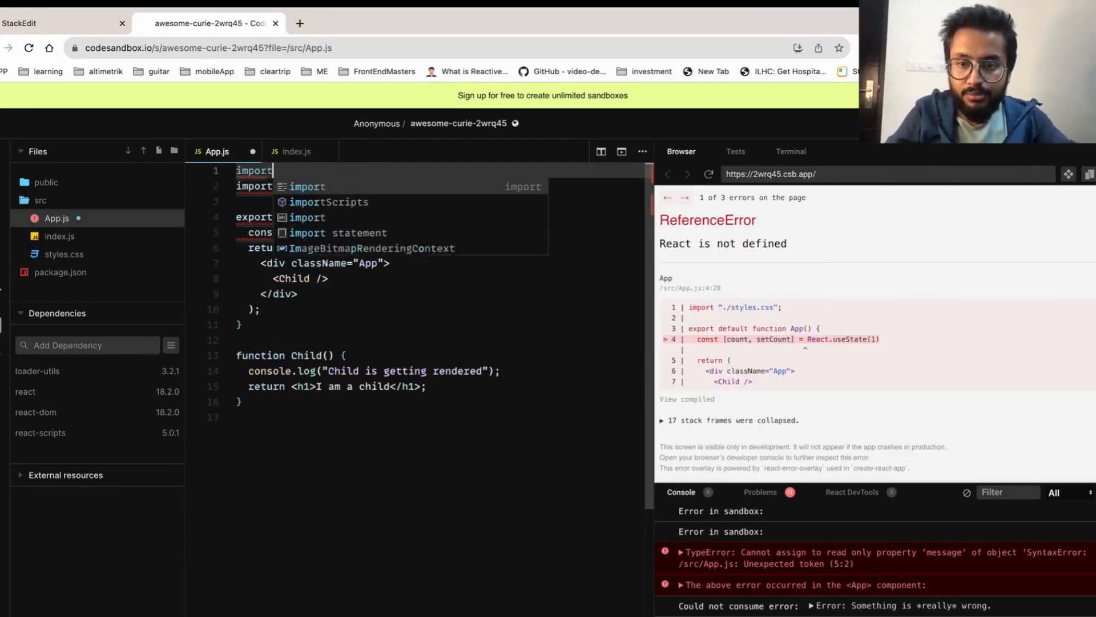
{"action": "type", "text": "React from 'react';"}
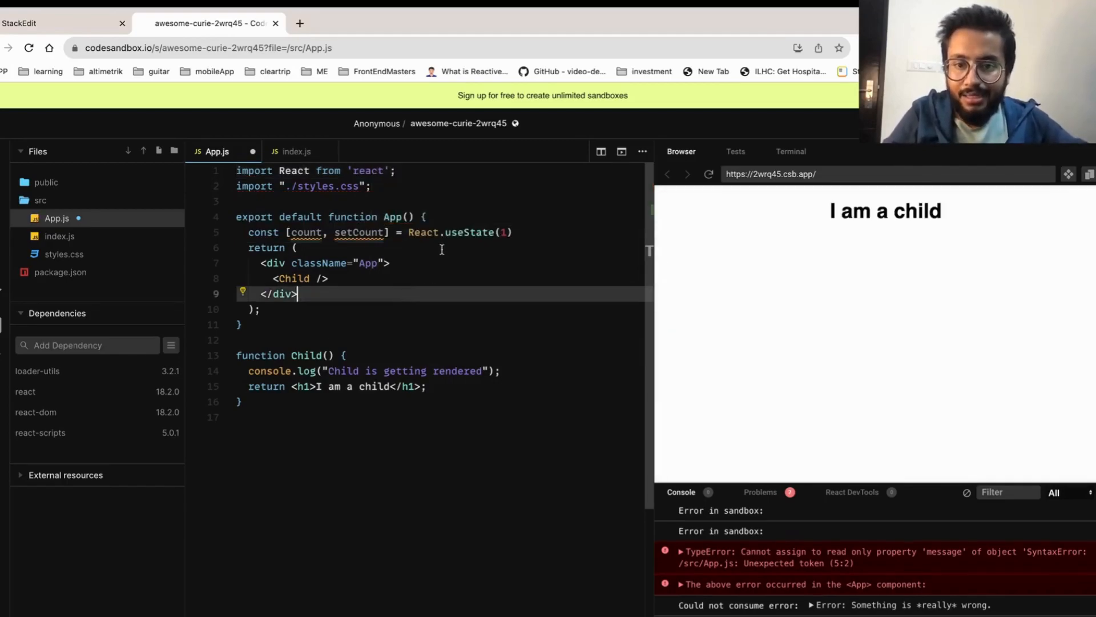
{"action": "type", "text": "<p>"}
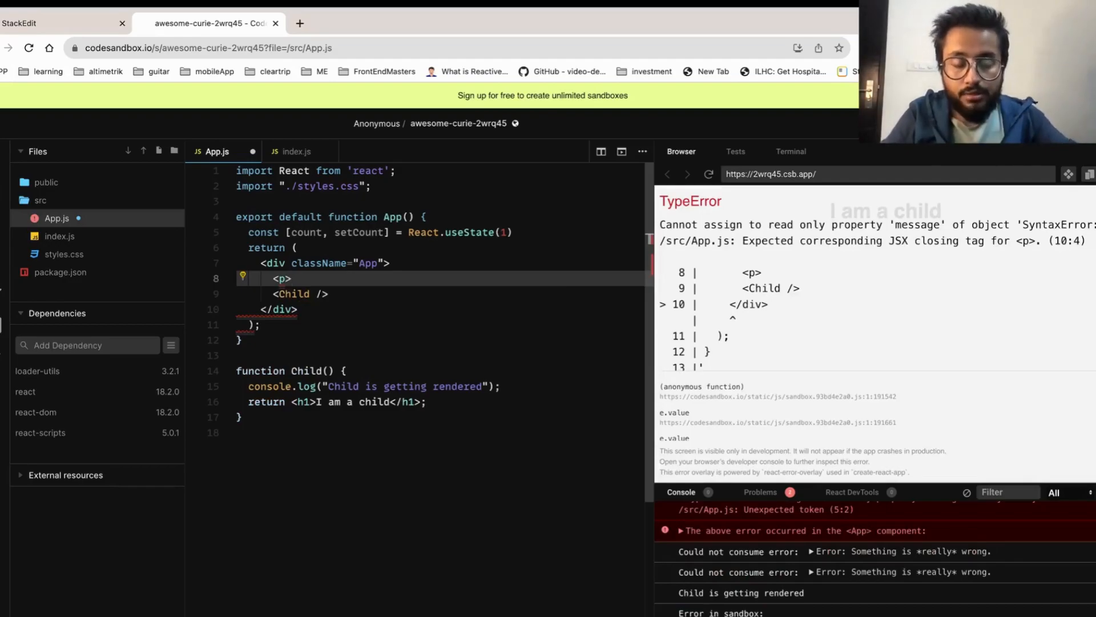
Step: Complete the paragraph as <p>Value of count is {count}</p>, showing count 1
{"action": "type", "text": "Cou"}
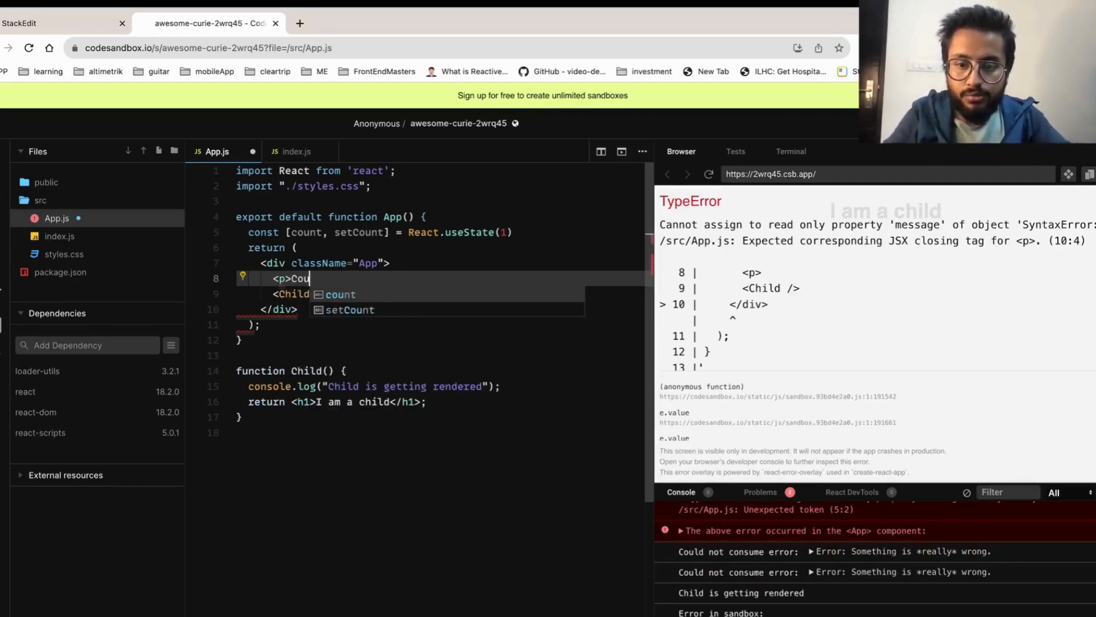
{"action": "type", "text": "Value of c"}
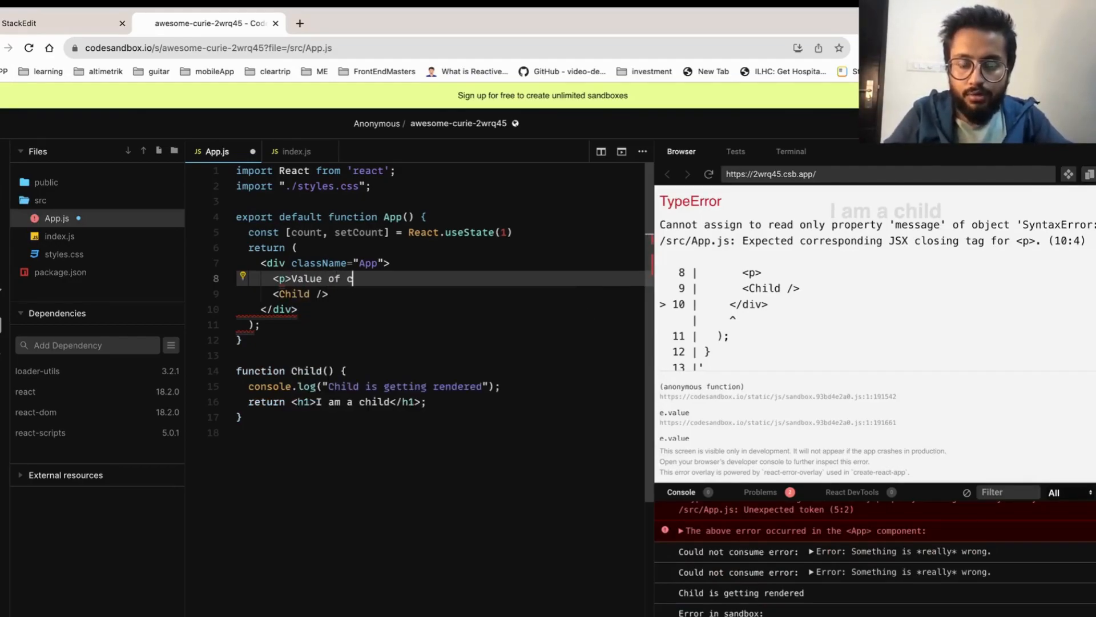
{"action": "type", "text": "ount is {"}
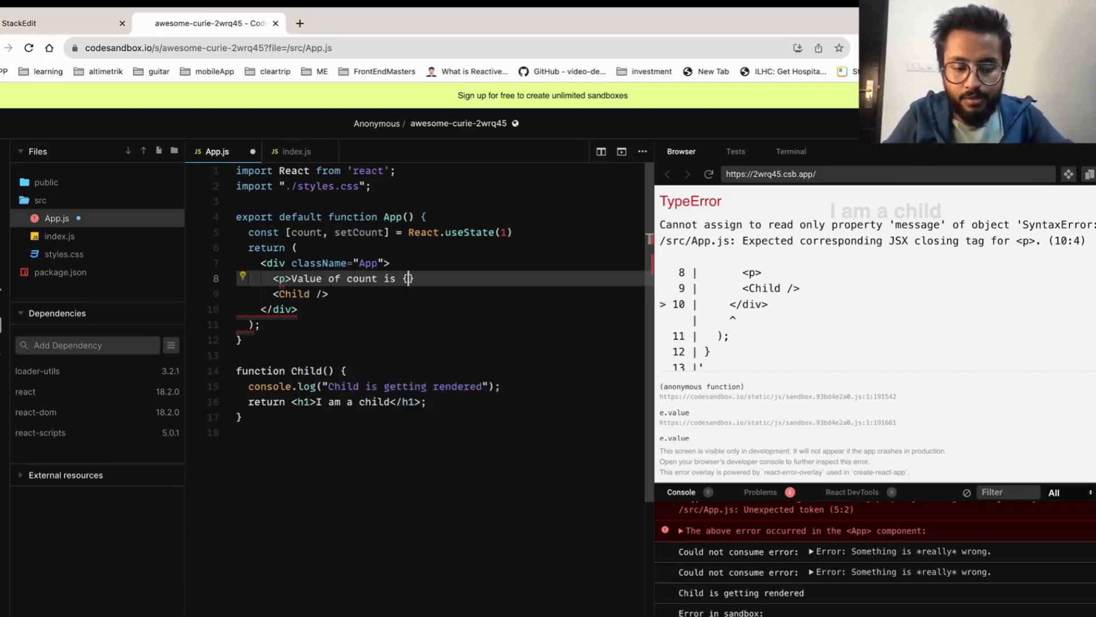
{"action": "type", "text": "count}"}
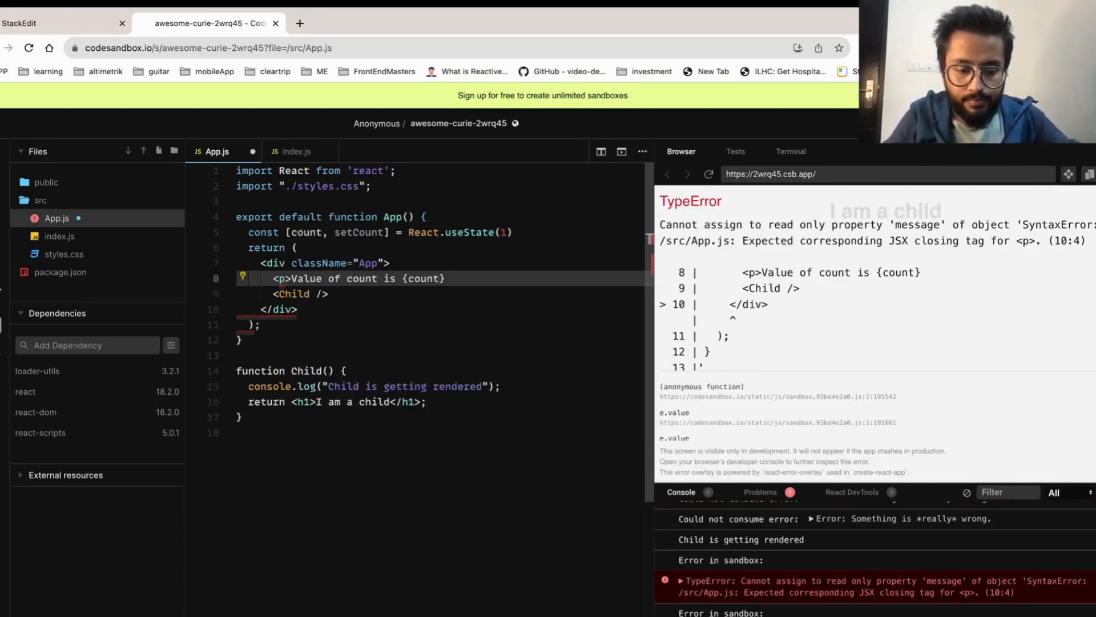
{"action": "type", "text": "</p>"}
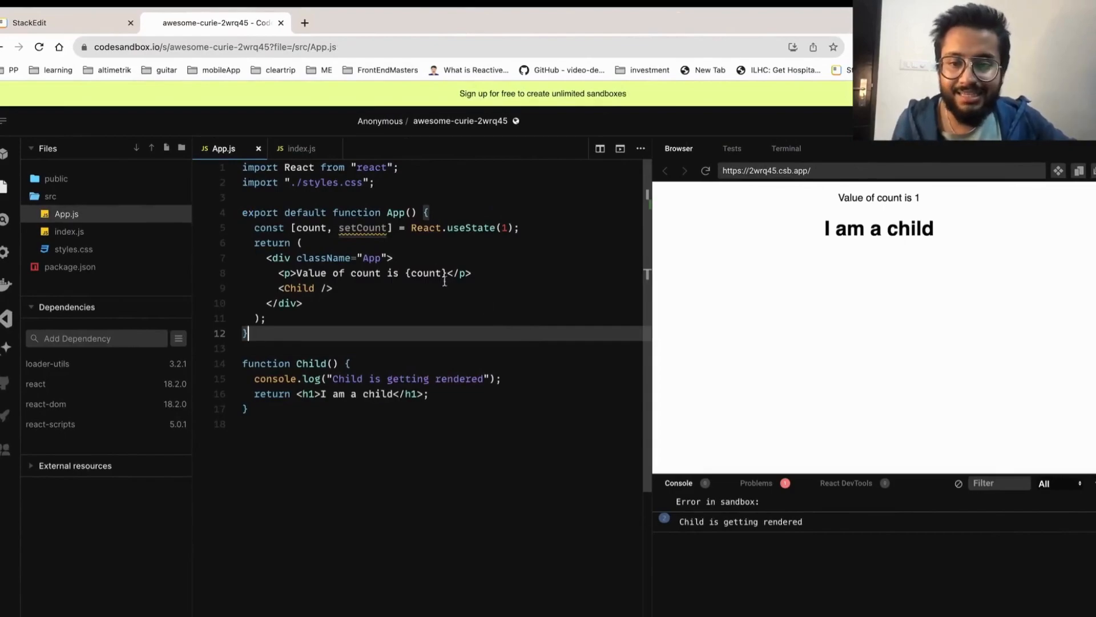
Step: Add an Increment button below <Child /> whose onClick calls setCount(count + 1)
{"action": "left_click", "coordinate": [482, 273]}
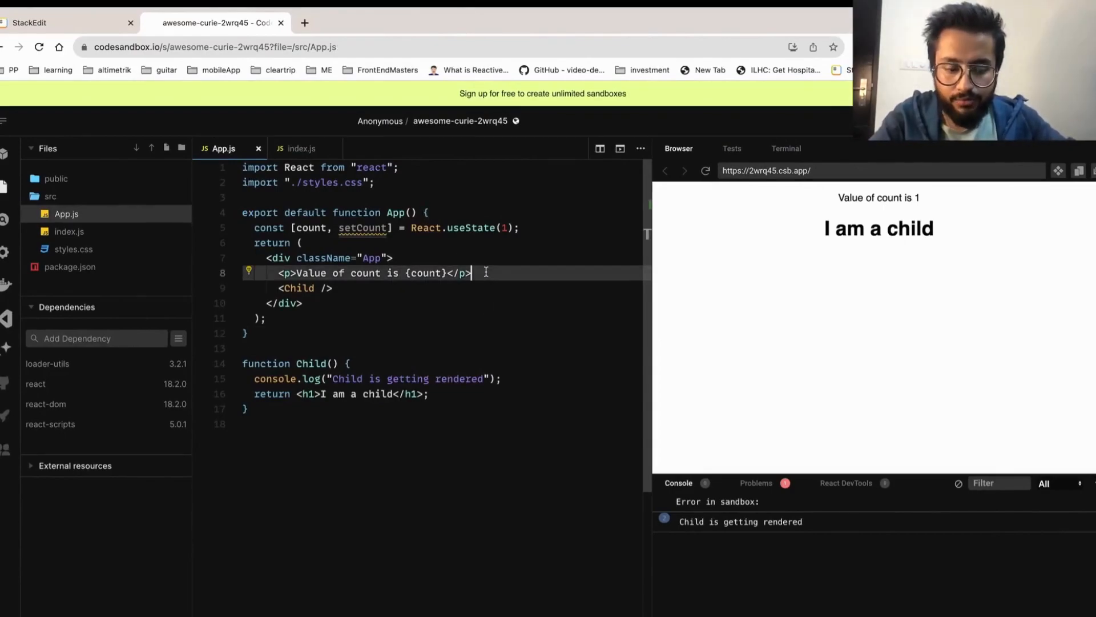
{"action": "type", "text": "<button onClick"}
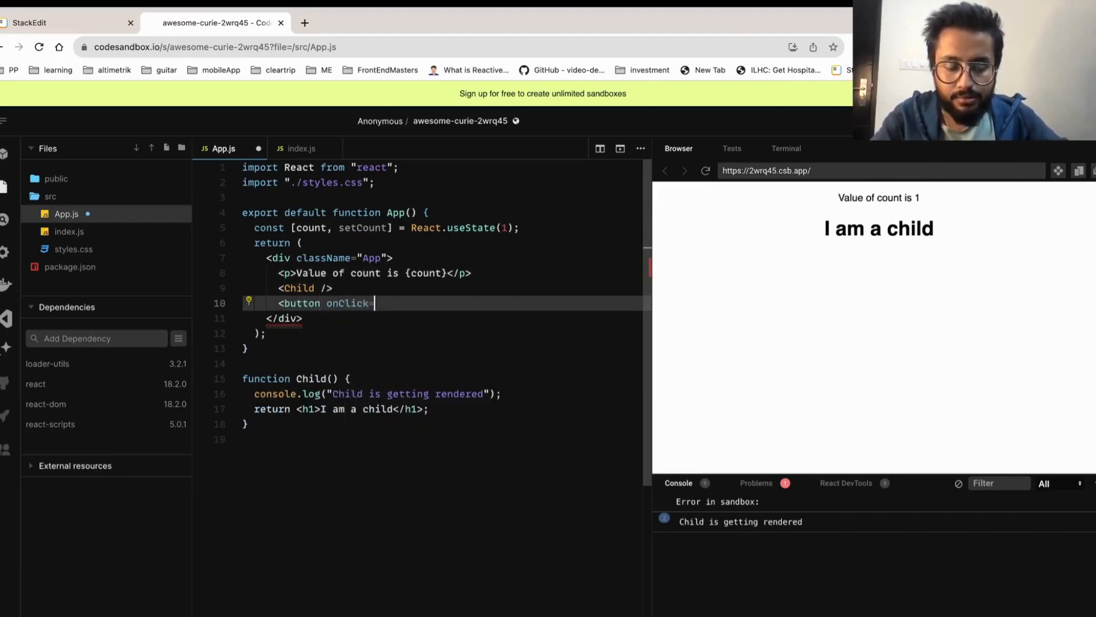
{"action": "type", "text": "={}"}
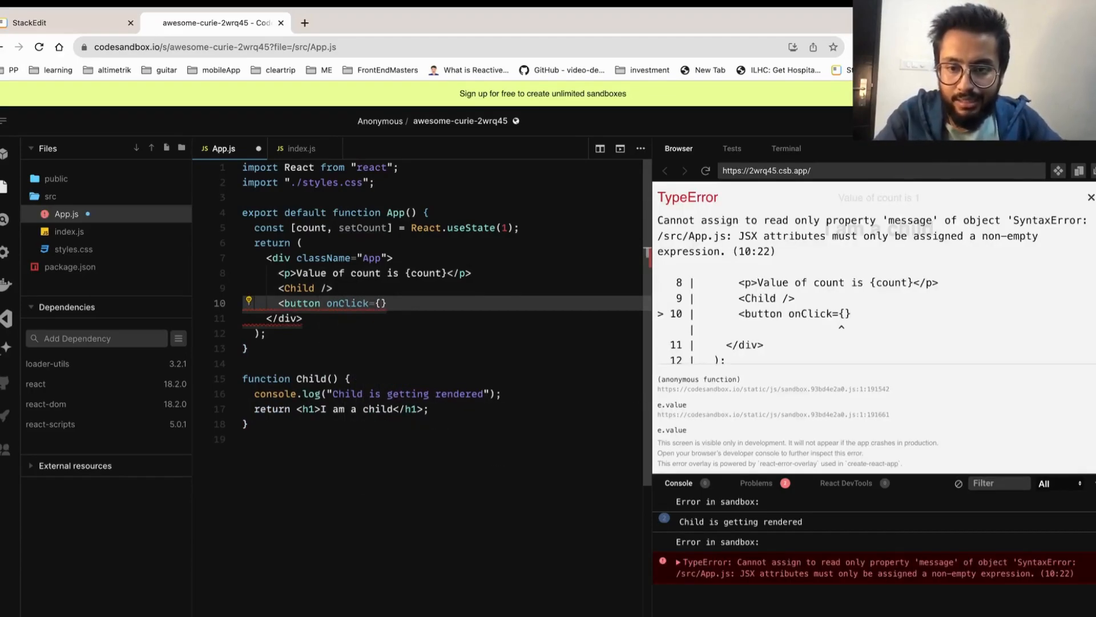
{"action": "type", "text": "() =>"}
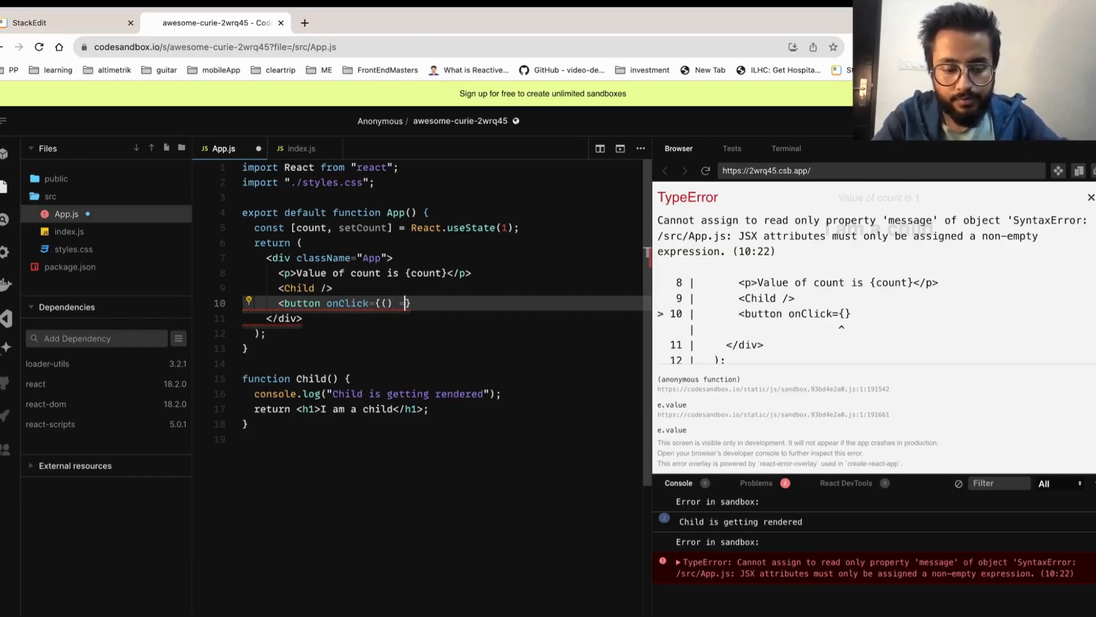
{"action": "type", "text": "=> setCount(count + 1"}
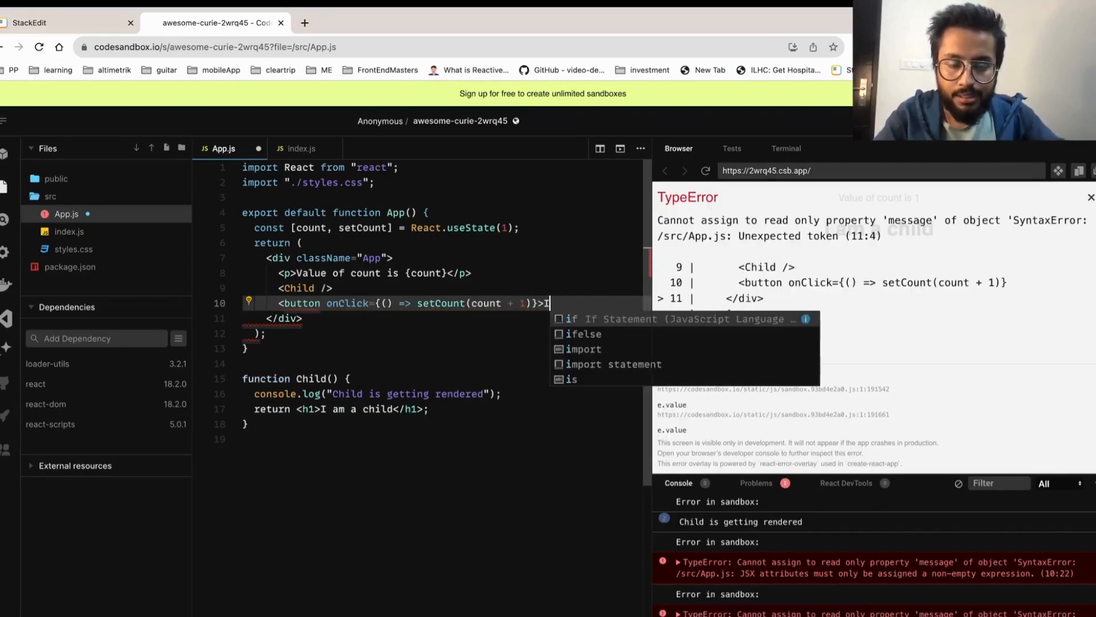
{"action": "type", "text": "Increment"}
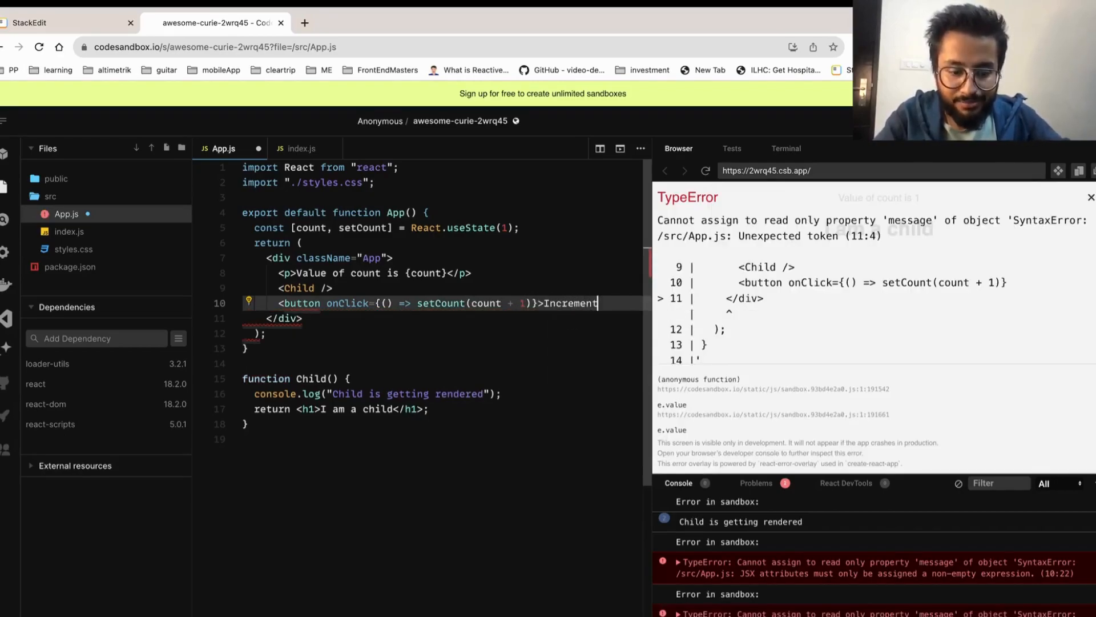
{"action": "type", "text": "</button>"}
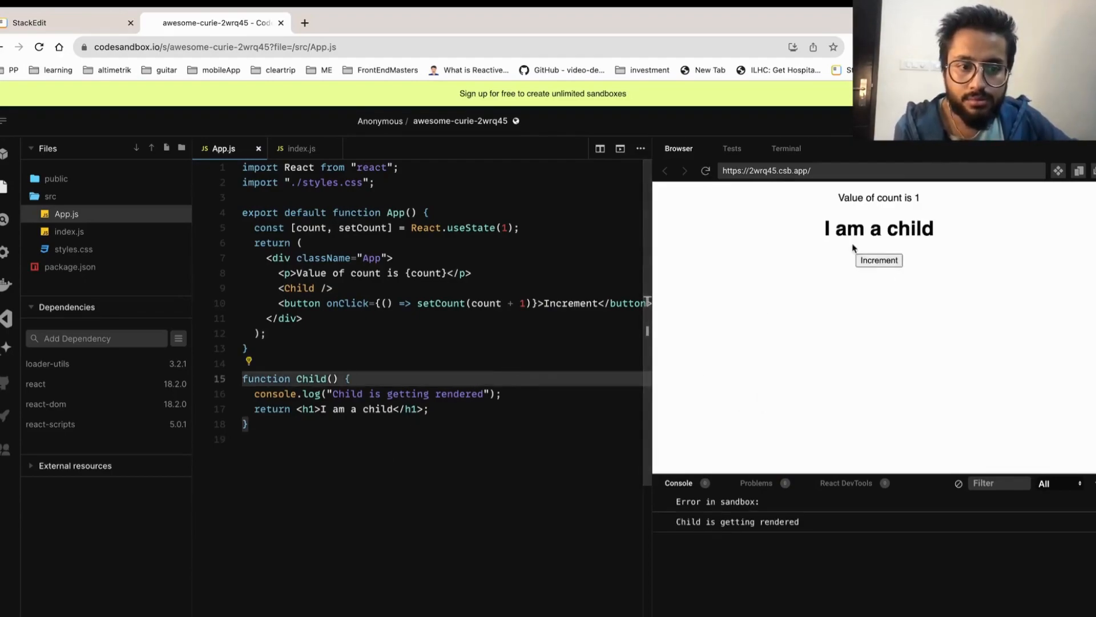
Step: Increment the count in the preview until it reads 5
{"action": "left_click", "coordinate": [880, 260]}
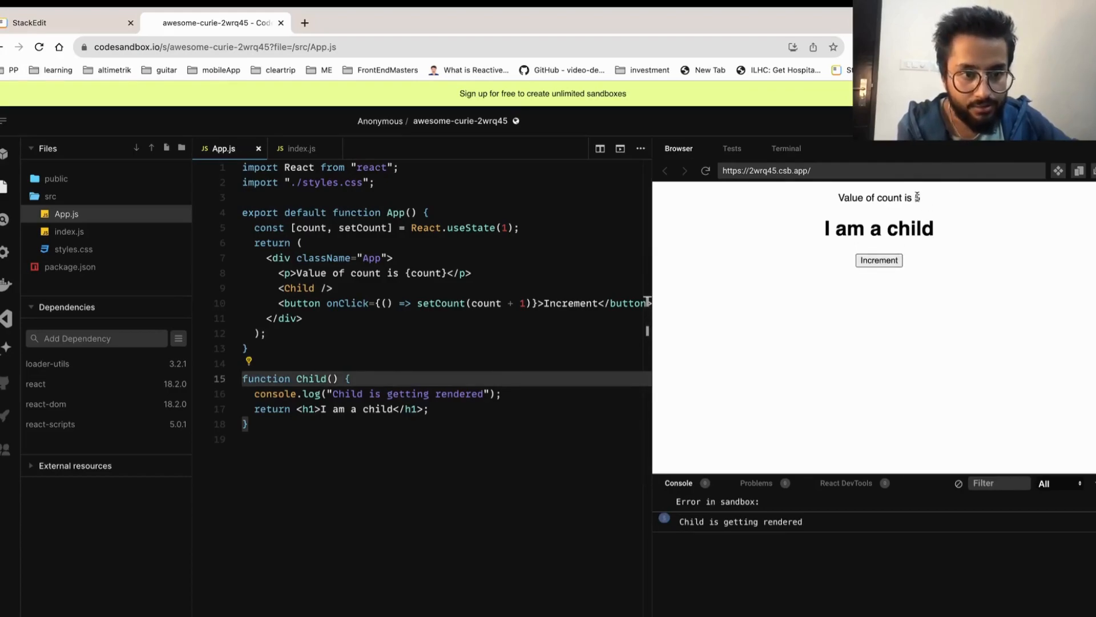
{"action": "left_click", "coordinate": [879, 260]}
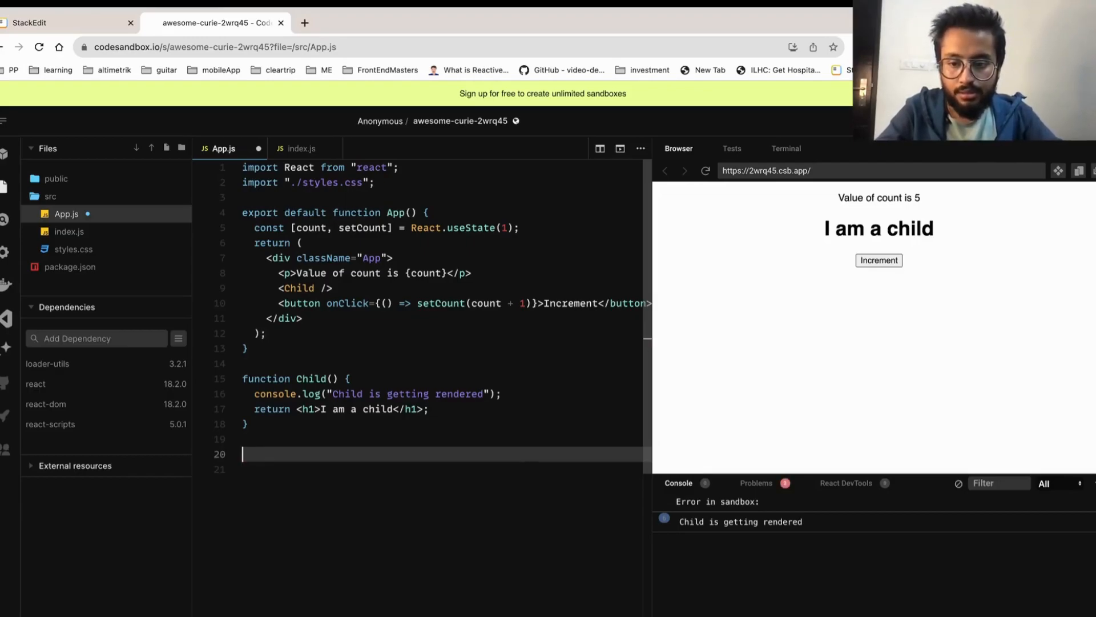
Step: Define const MyChild = React.memo(Child) and render <MyChild /> instead of <Child />
{"action": "type", "text": "const"}
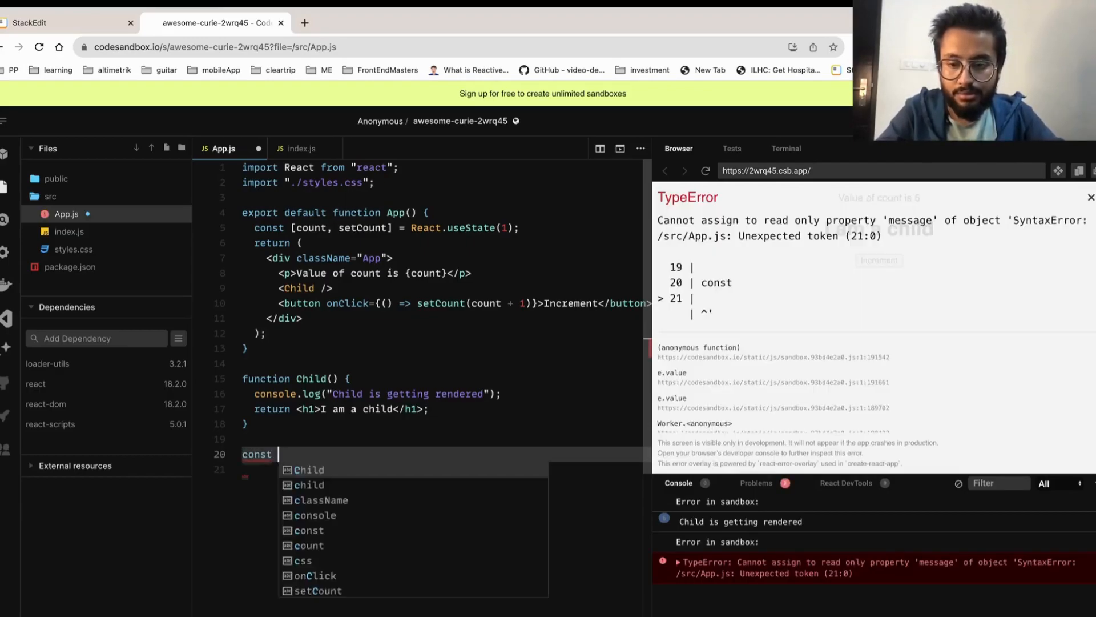
{"action": "type", "text": "MyChild = React.child"}
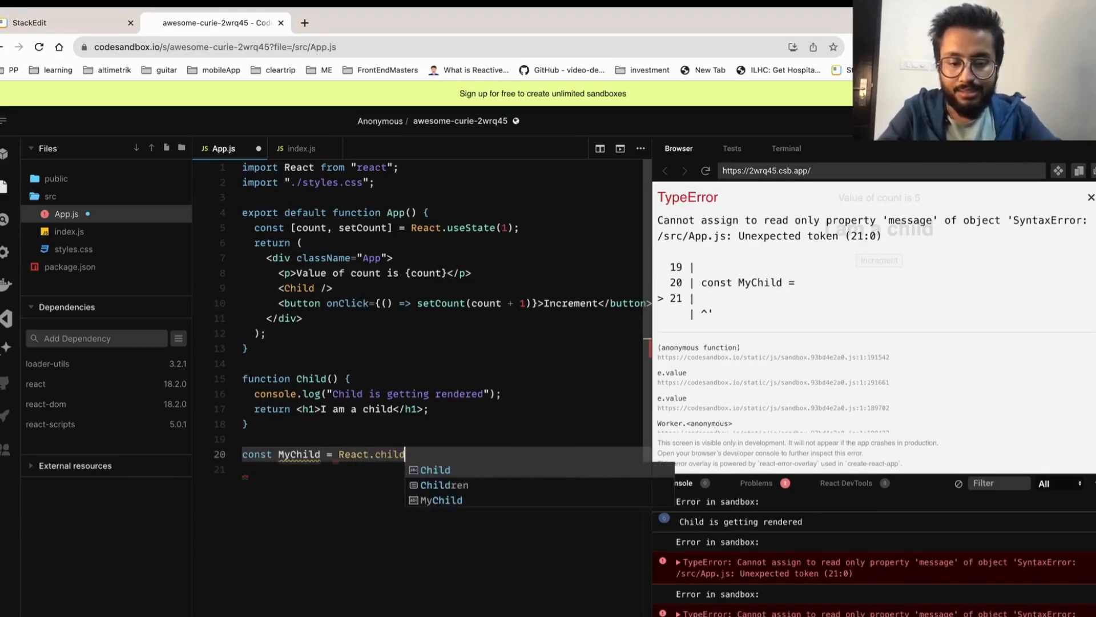
{"action": "type", "text": "memo(C"}
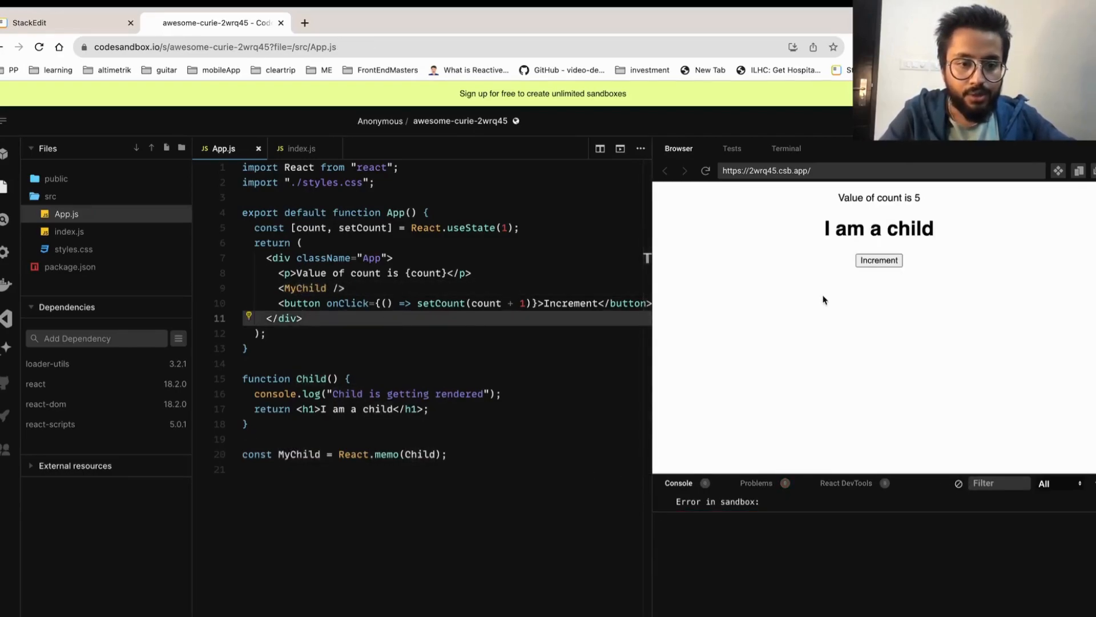
Step: Reload the preview and increment the count to 8, with Child logged only once
{"action": "left_click", "coordinate": [705, 170]}
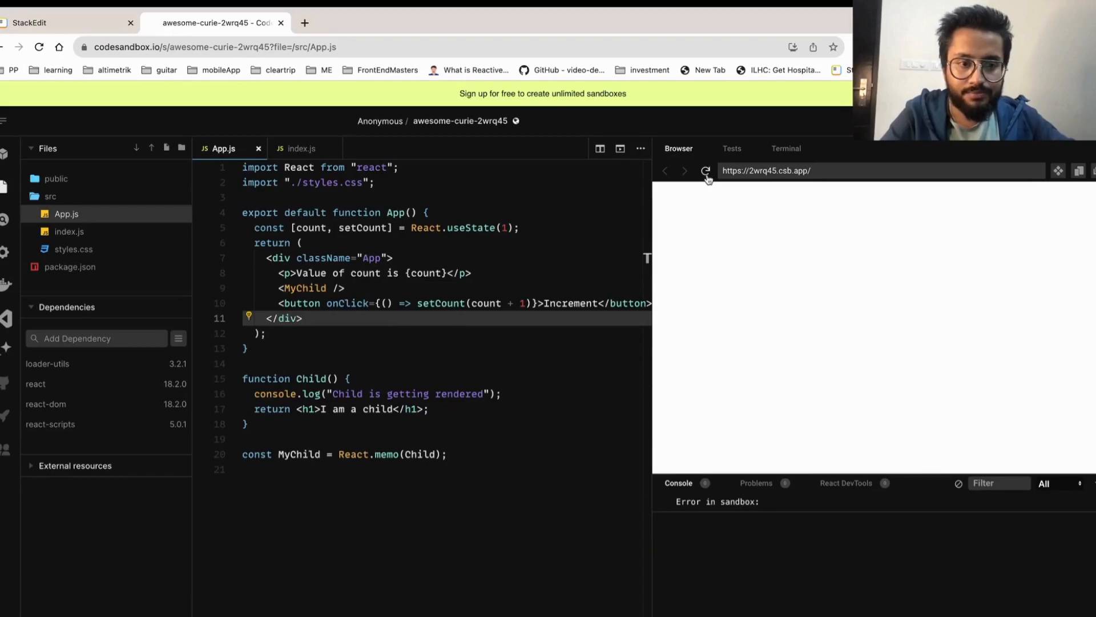
{"action": "left_click", "coordinate": [705, 171]}
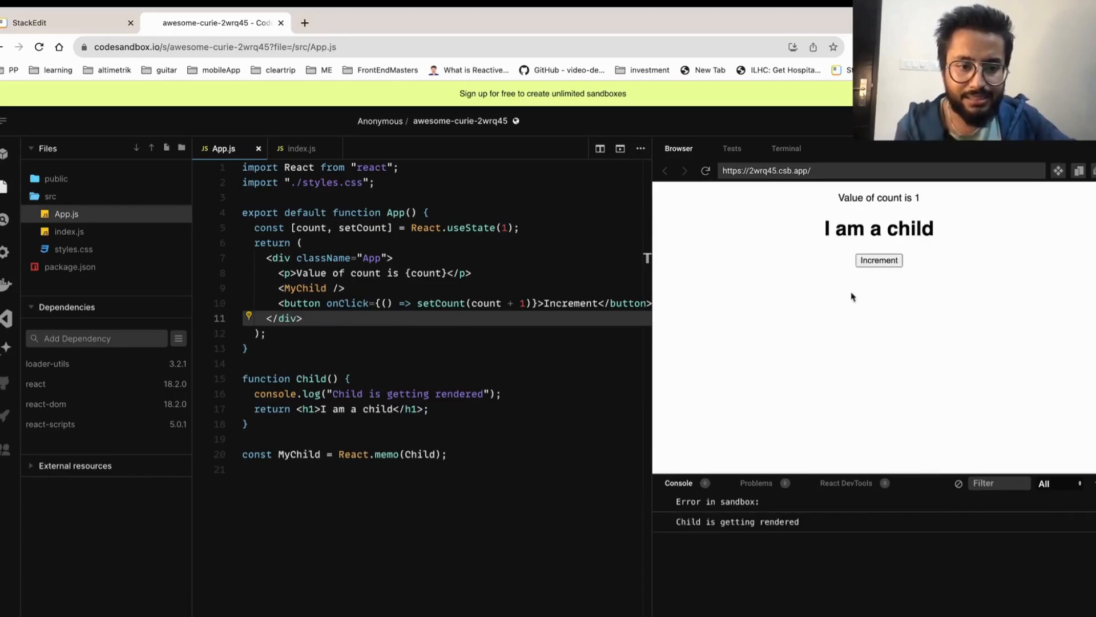
{"action": "left_click", "coordinate": [879, 260]}
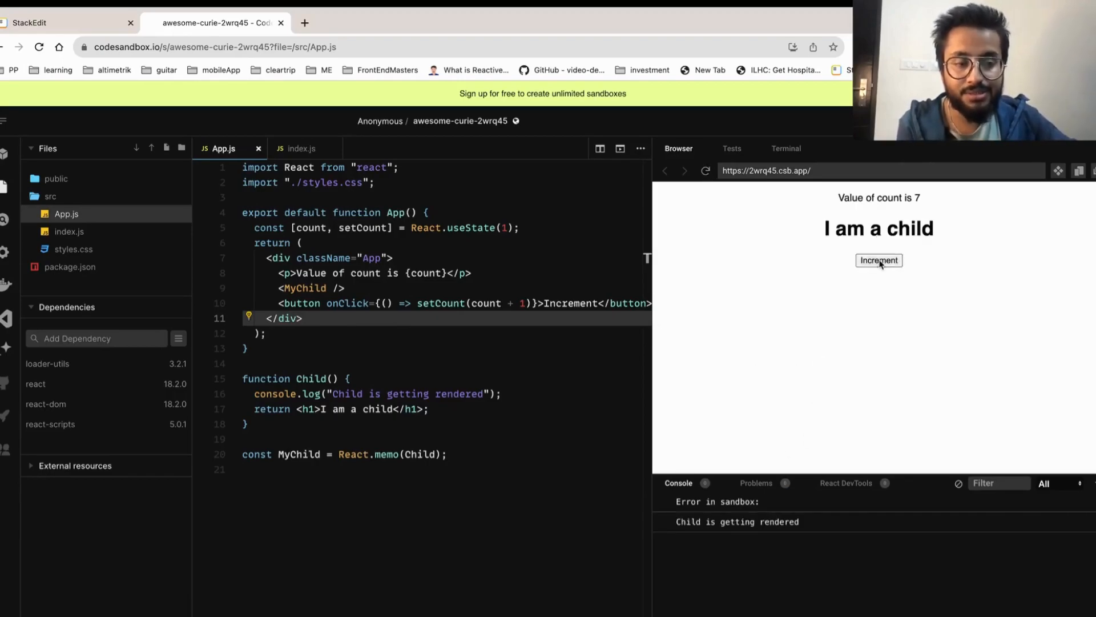
{"action": "left_click", "coordinate": [879, 260]}
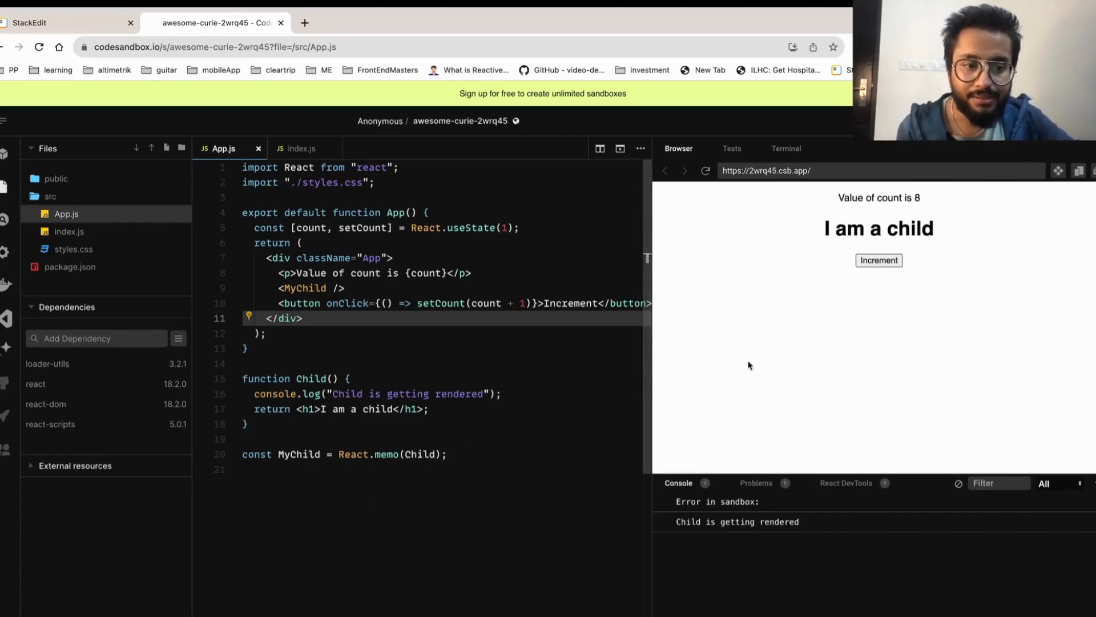
{"action": "mouse_move", "coordinate": [875, 277]}
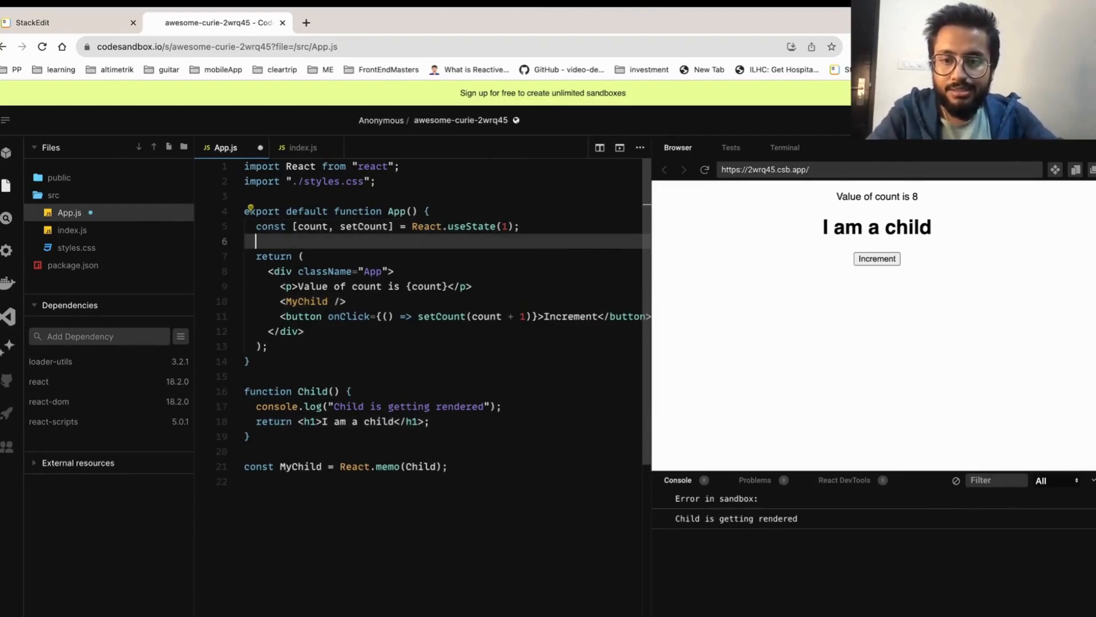
Step: Declare an empty function callback() {} in App and pass it as <MyChild callback={callback} />
{"action": "type", "text": "function callba"}
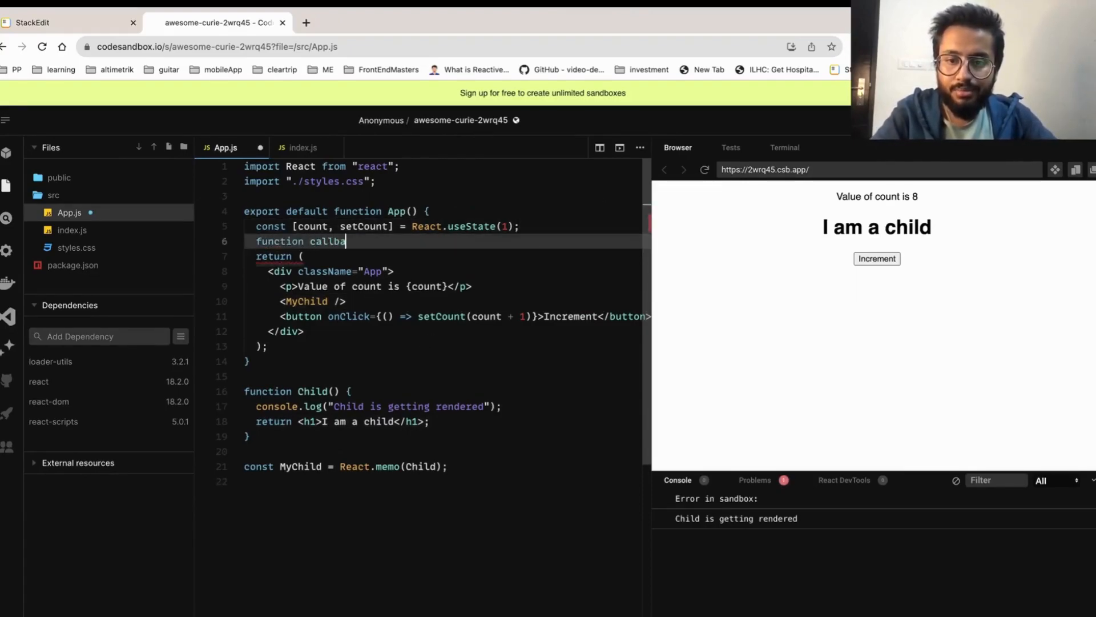
{"action": "type", "text": "ck(){}"}
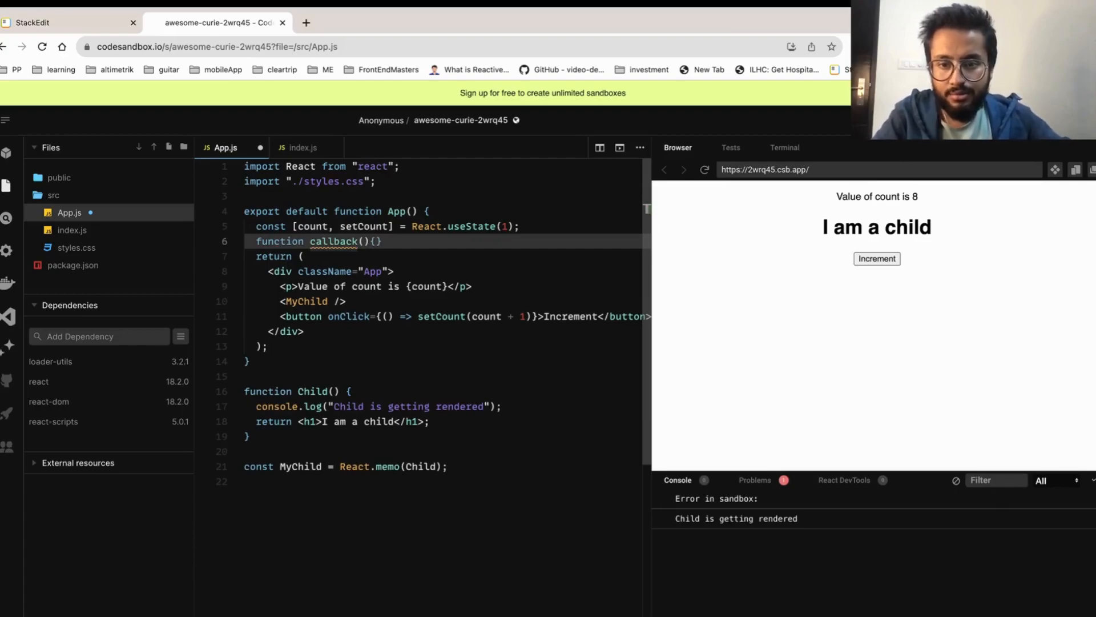
{"action": "type", "text": "callback={"}
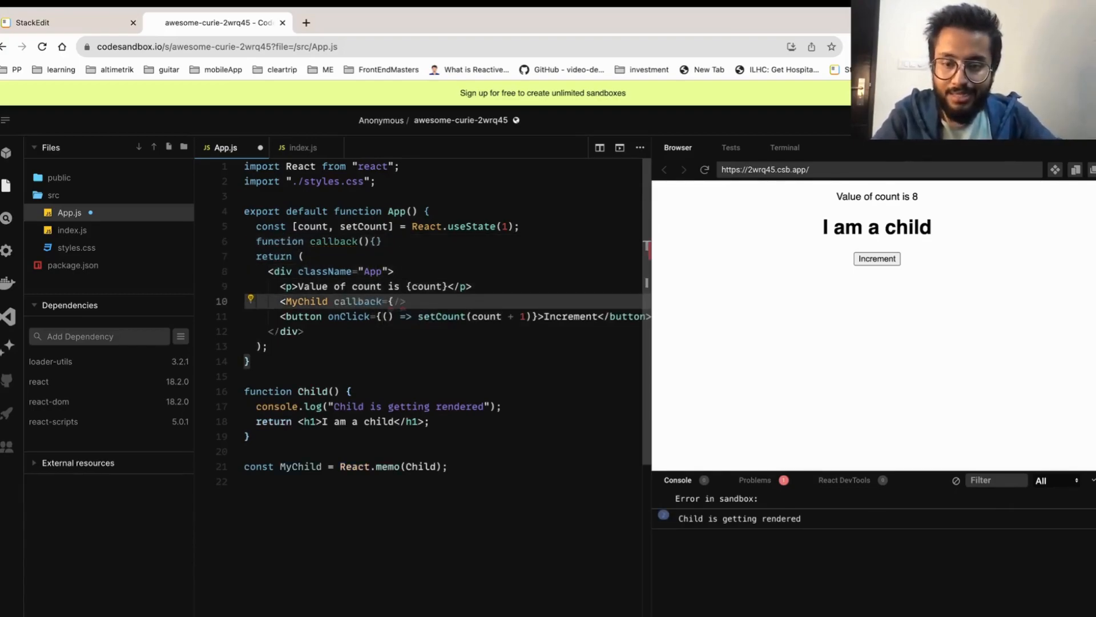
{"action": "type", "text": "callchi"}
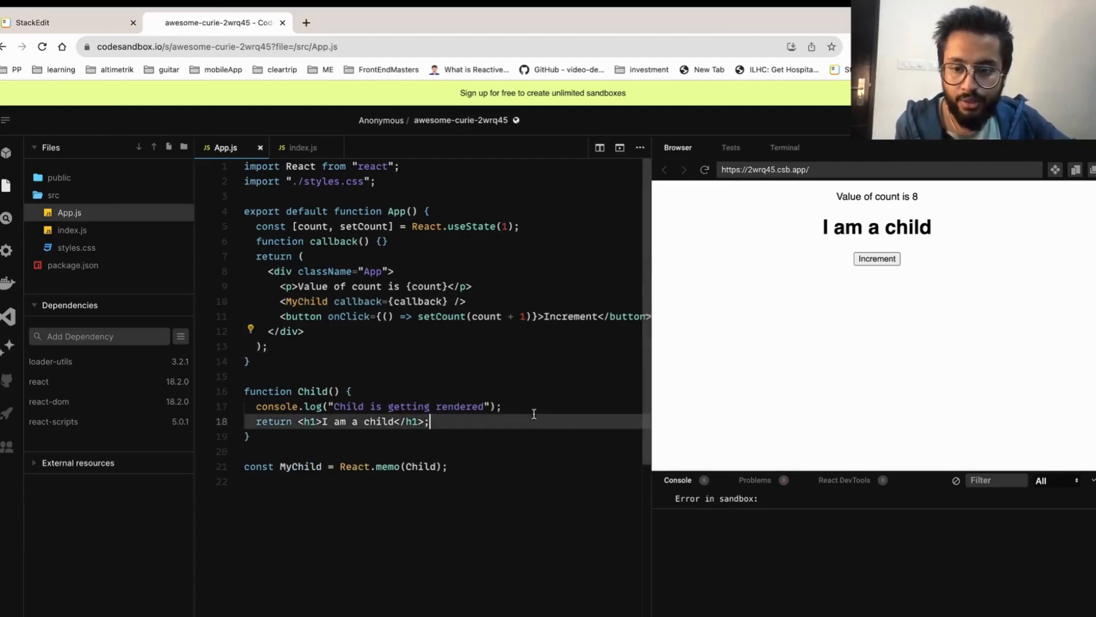
Step: Increment the preview count to 18 and confirm the child re-render logs appear
{"action": "left_click", "coordinate": [877, 258]}
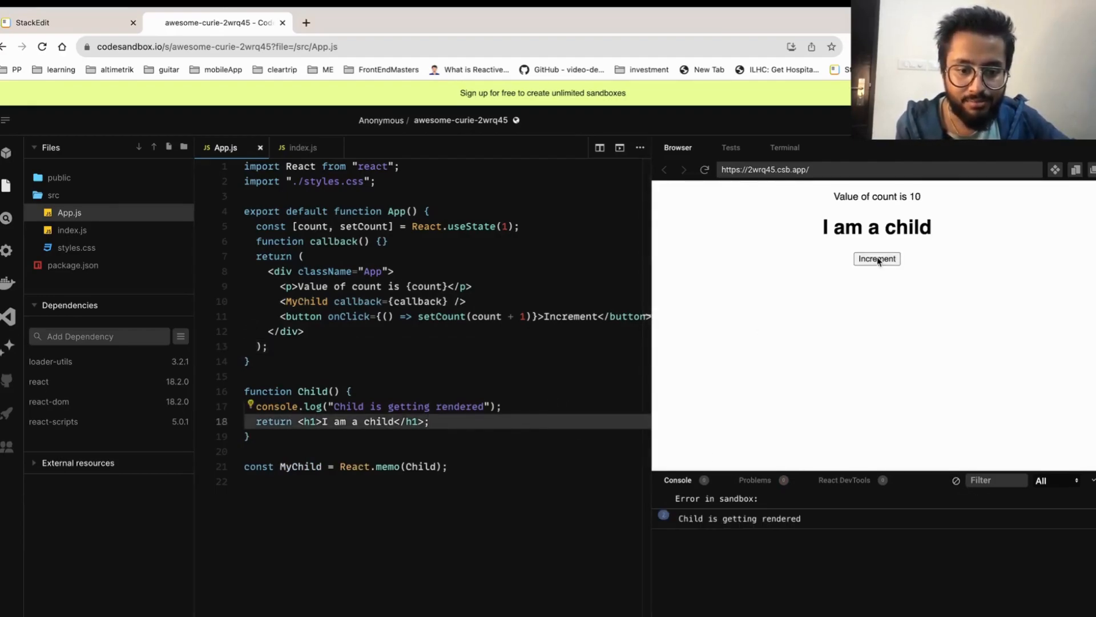
{"action": "left_click", "coordinate": [877, 258]}
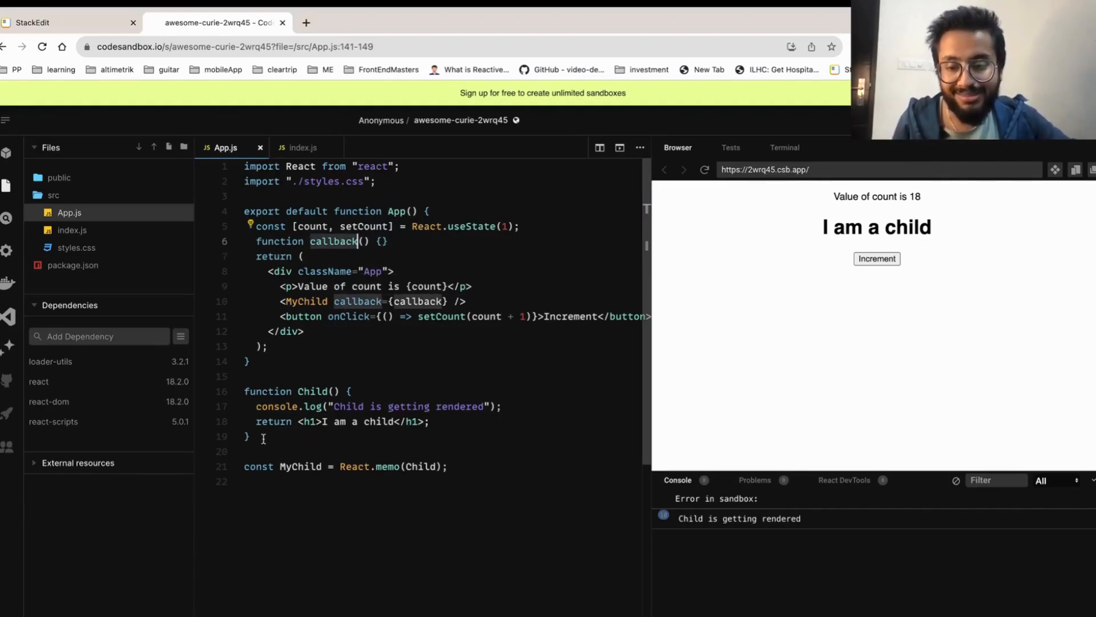
{"action": "mouse_move", "coordinate": [421, 338]}
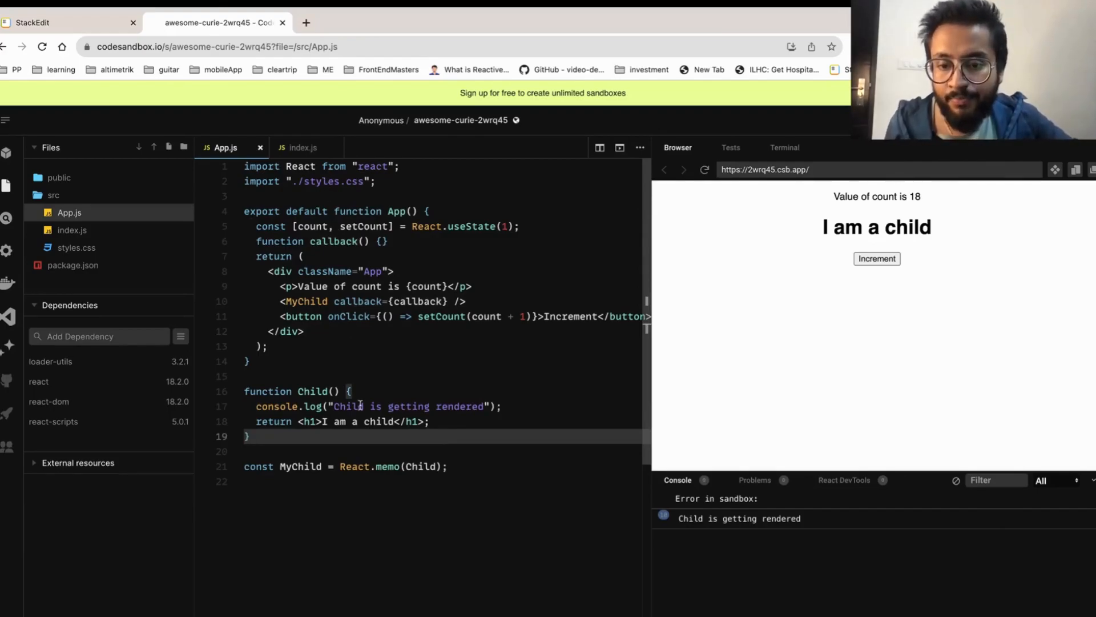
{"action": "mouse_move", "coordinate": [299, 166]}
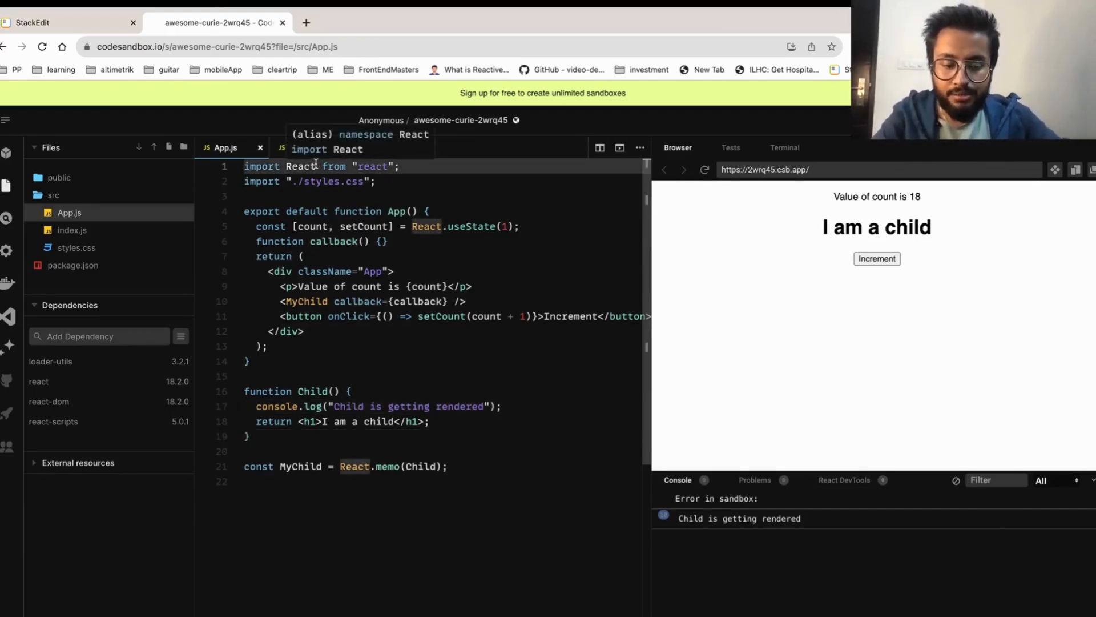
Step: Import useCallback and redefine callback as useCallback(() => {}, [])
{"action": "type", "text": ", {  }"}
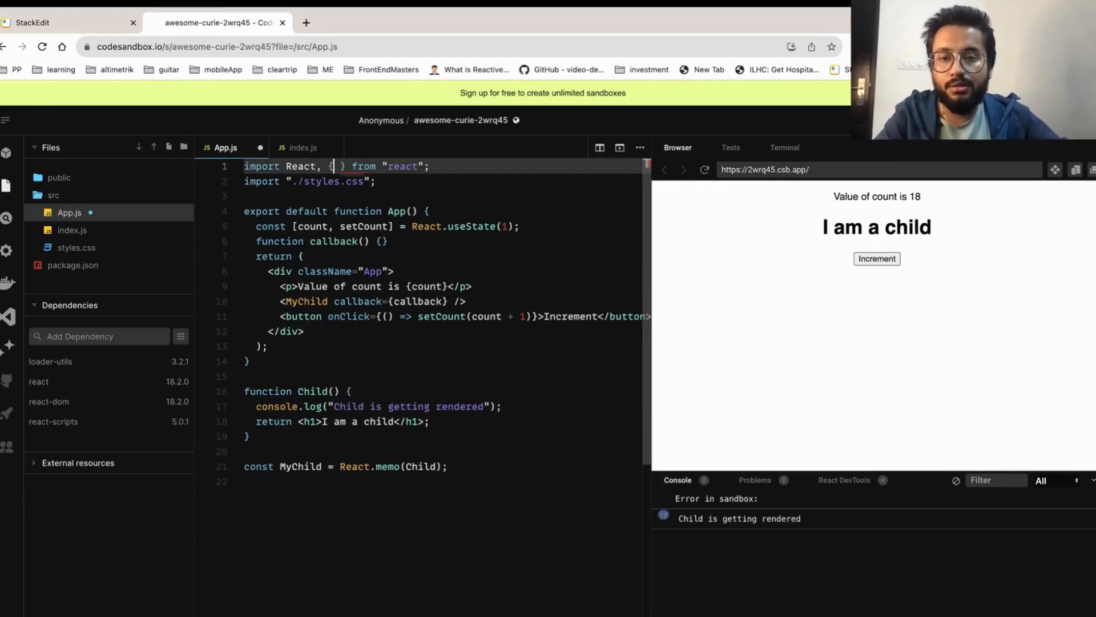
{"action": "type", "text": "useCallback"}
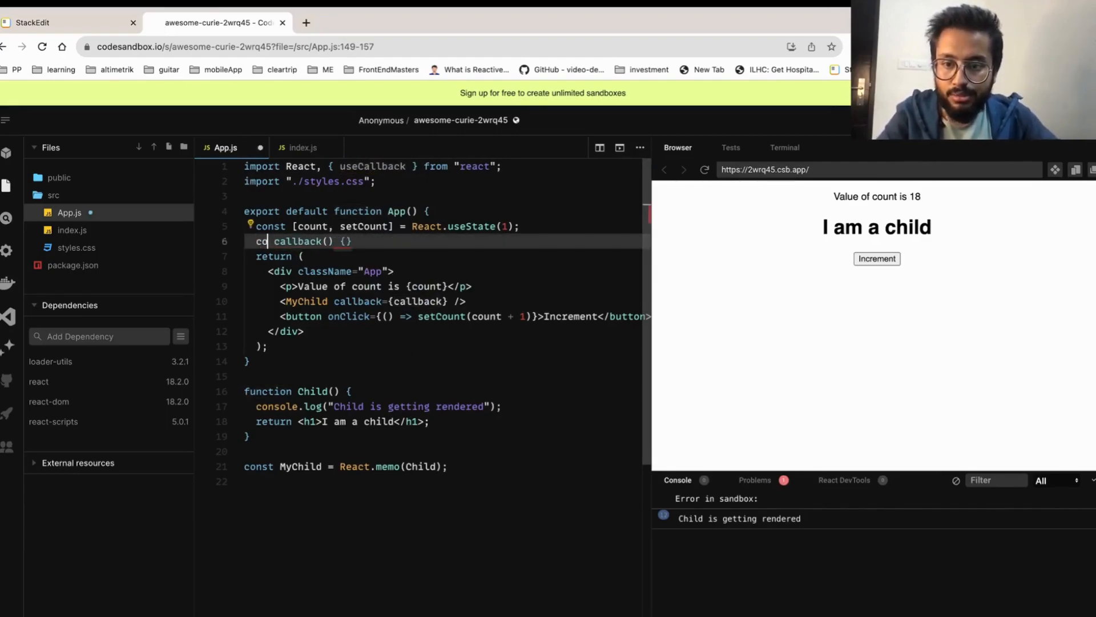
{"action": "type", "text": "nst"}
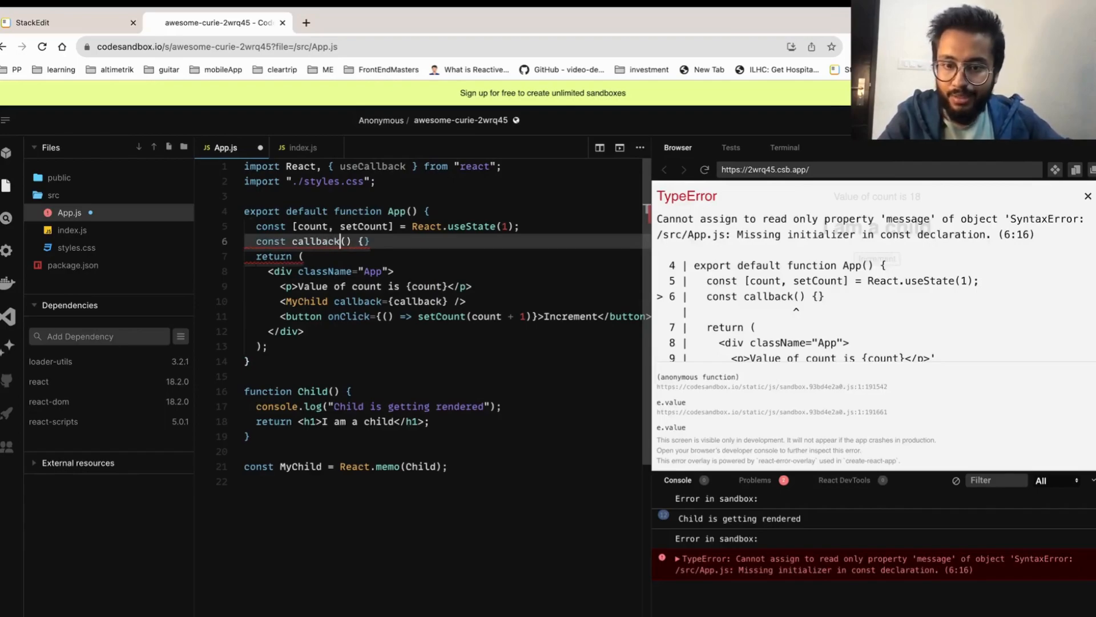
{"action": "type", "text": "= useCallback"}
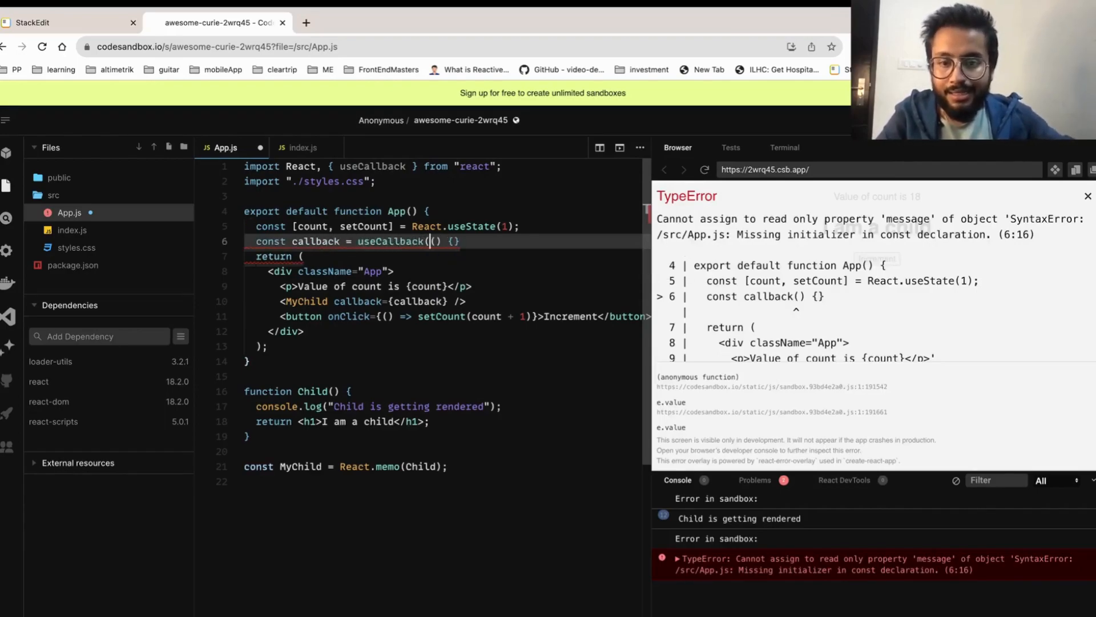
{"action": "type", "text": "()"}
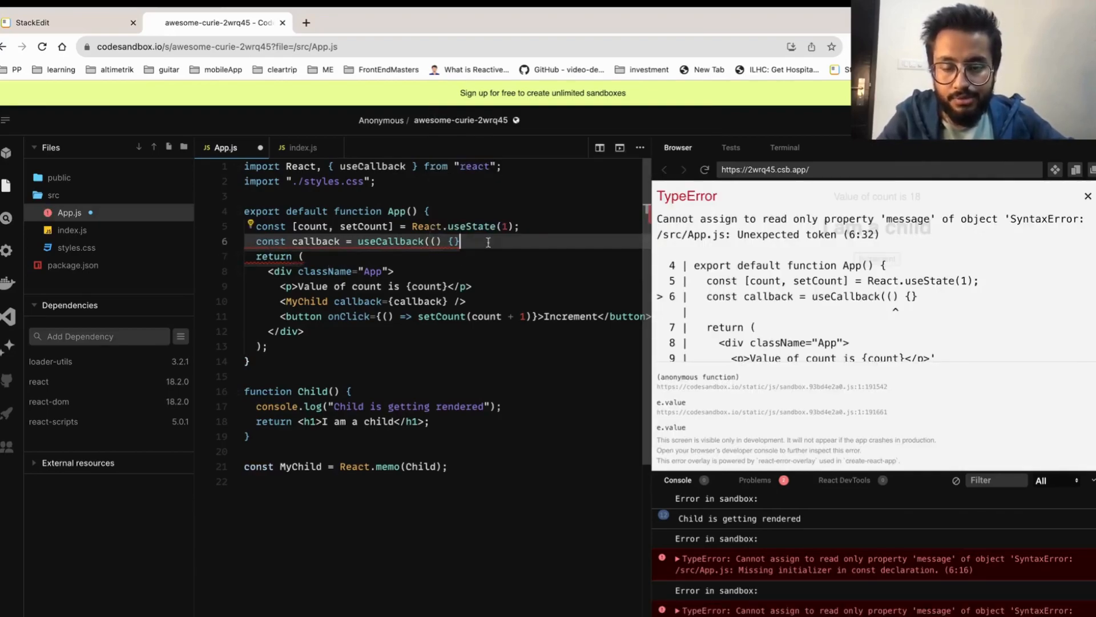
{"action": "type", "text": "=>"}
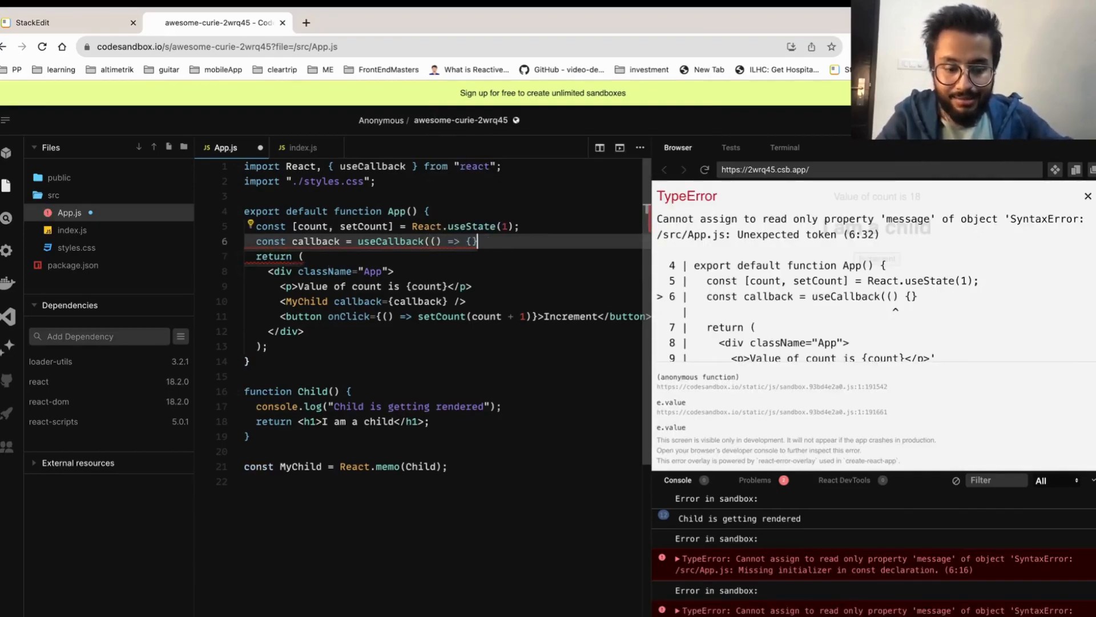
{"action": "type", "text": ", []);"}
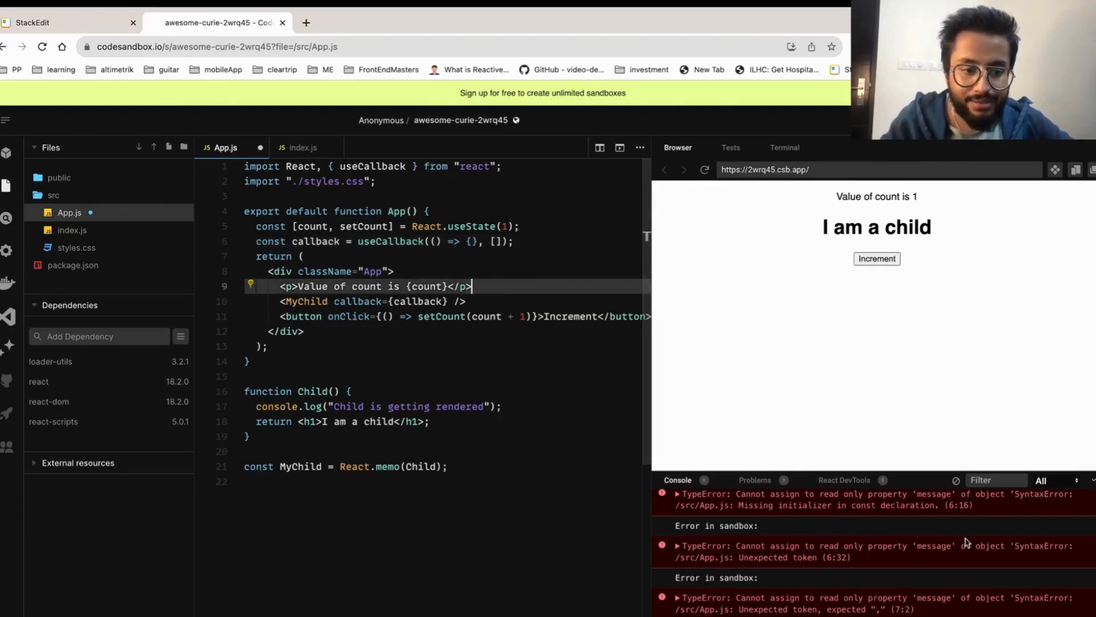
Step: Reload the preview and increment to 14, confirming 'Child is getting rendered' logs once
{"action": "left_click", "coordinate": [705, 170]}
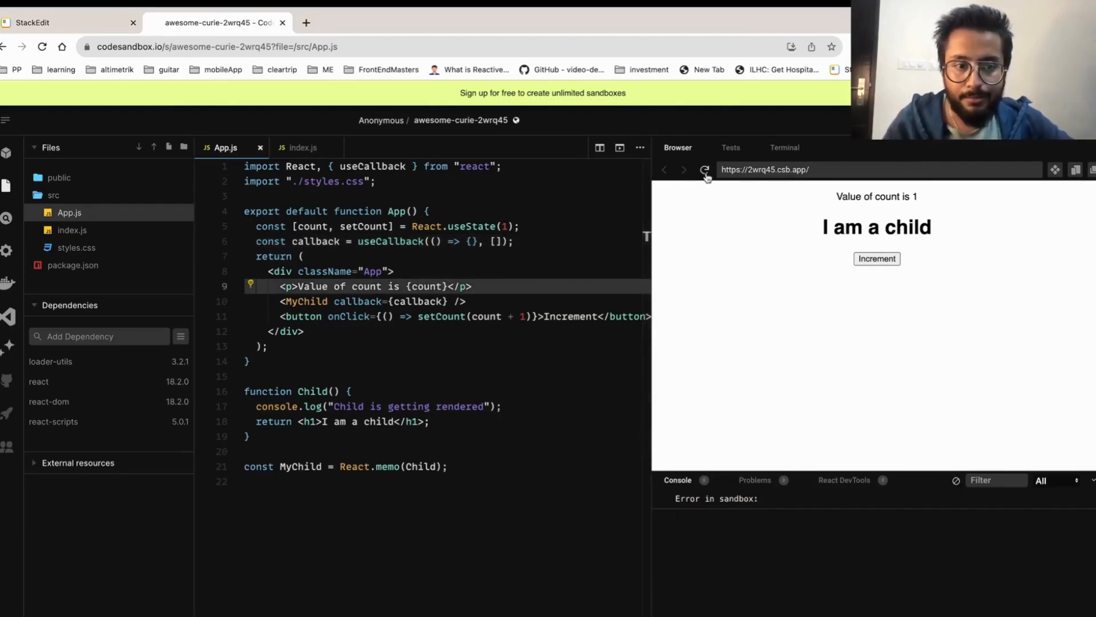
{"action": "left_click", "coordinate": [705, 169]}
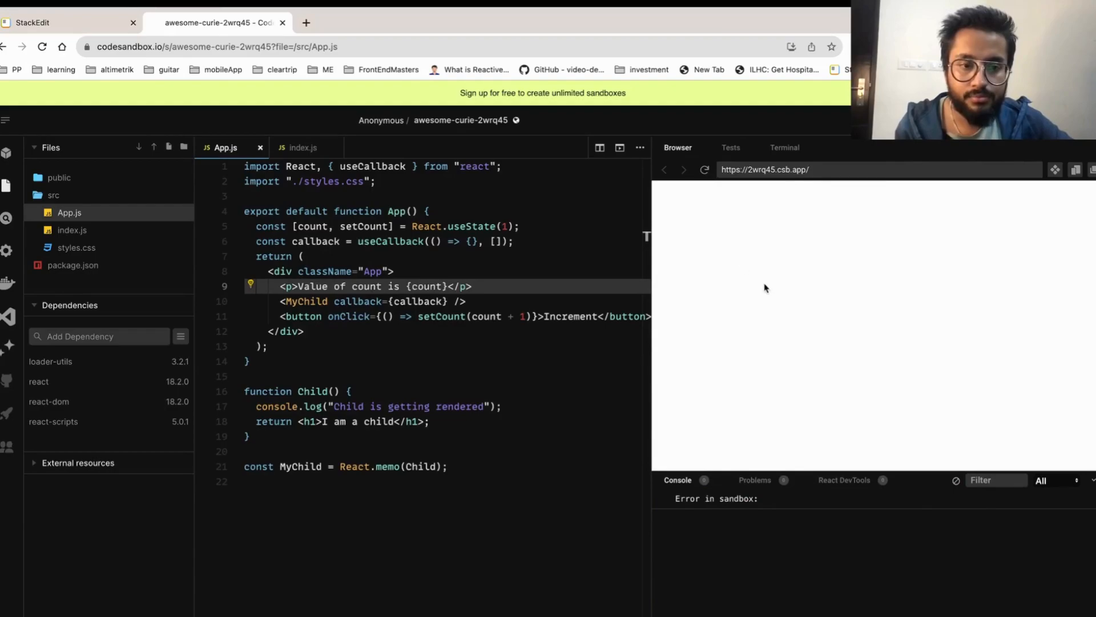
{"action": "left_click", "coordinate": [705, 170]}
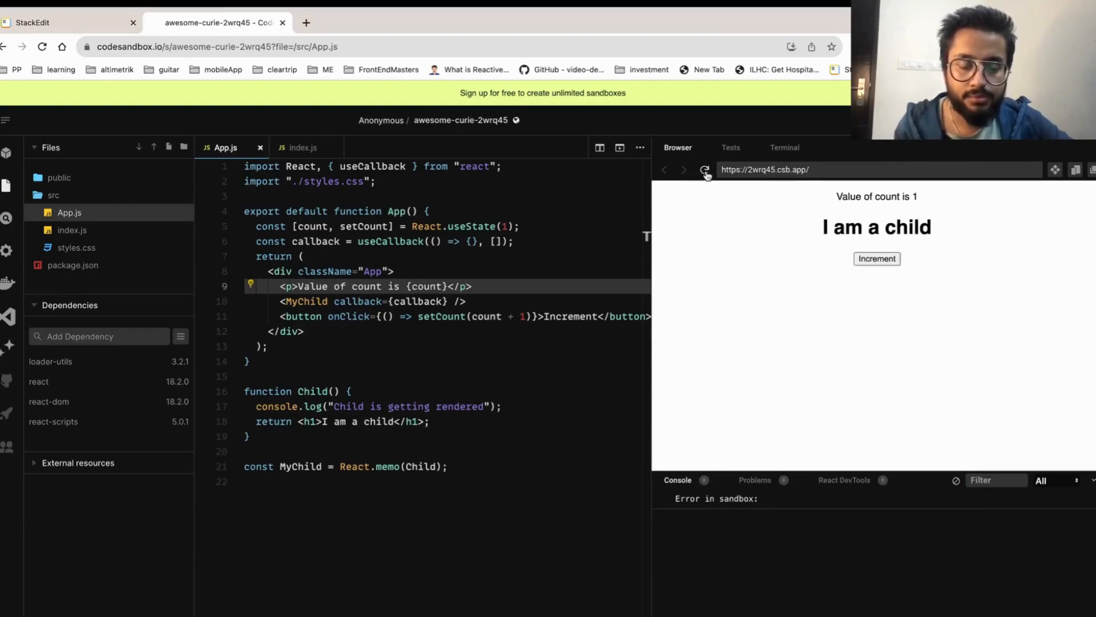
{"action": "left_click", "coordinate": [876, 258]}
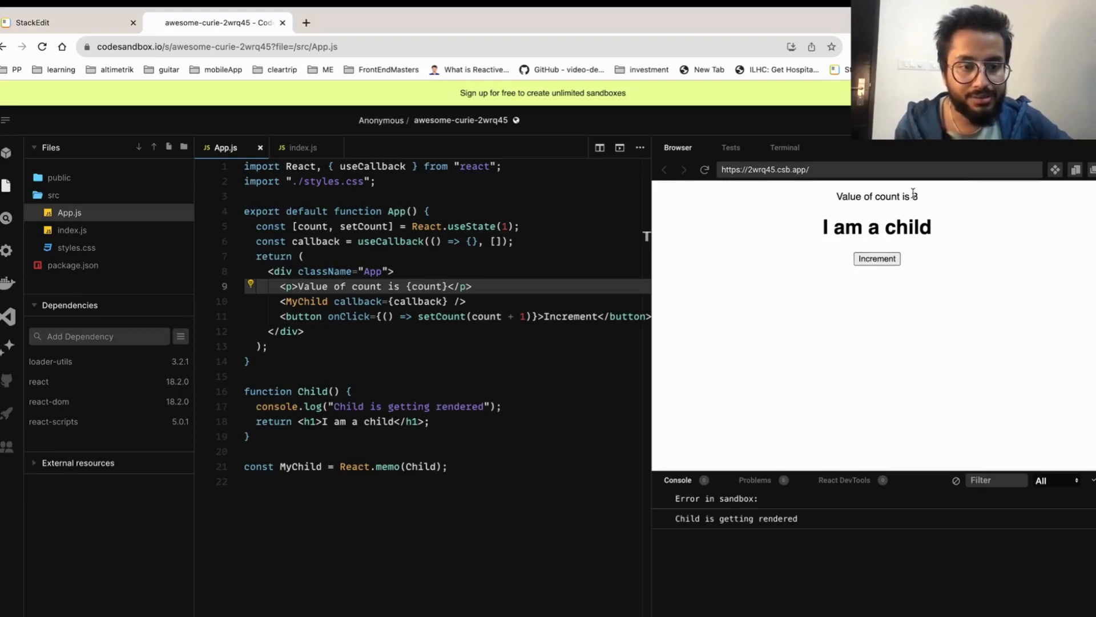
{"action": "left_click", "coordinate": [877, 259]}
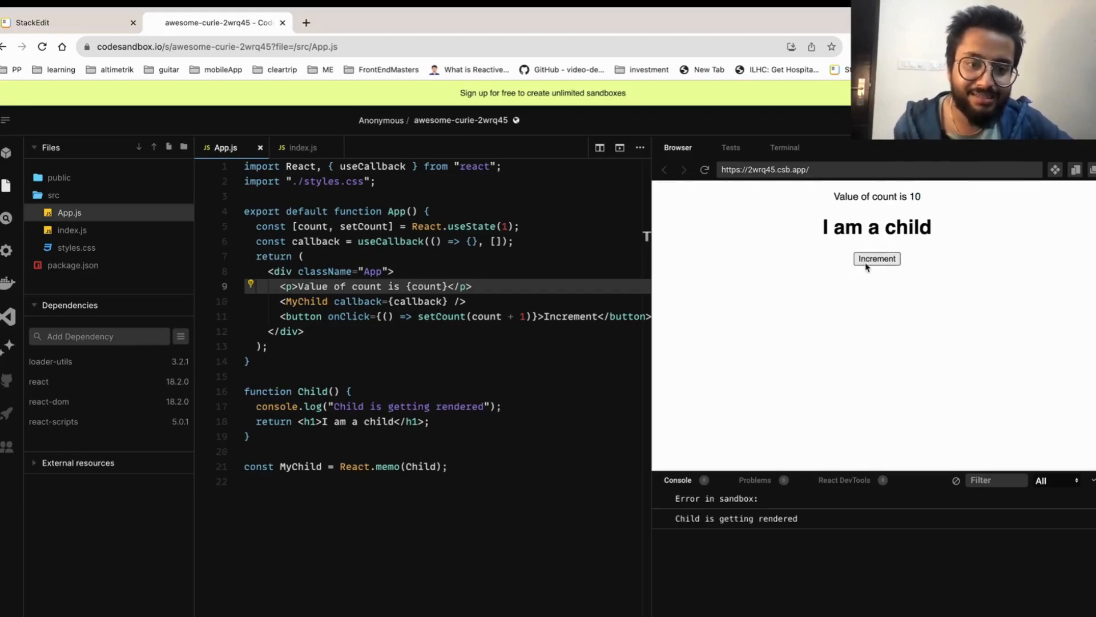
{"action": "left_click", "coordinate": [877, 259]}
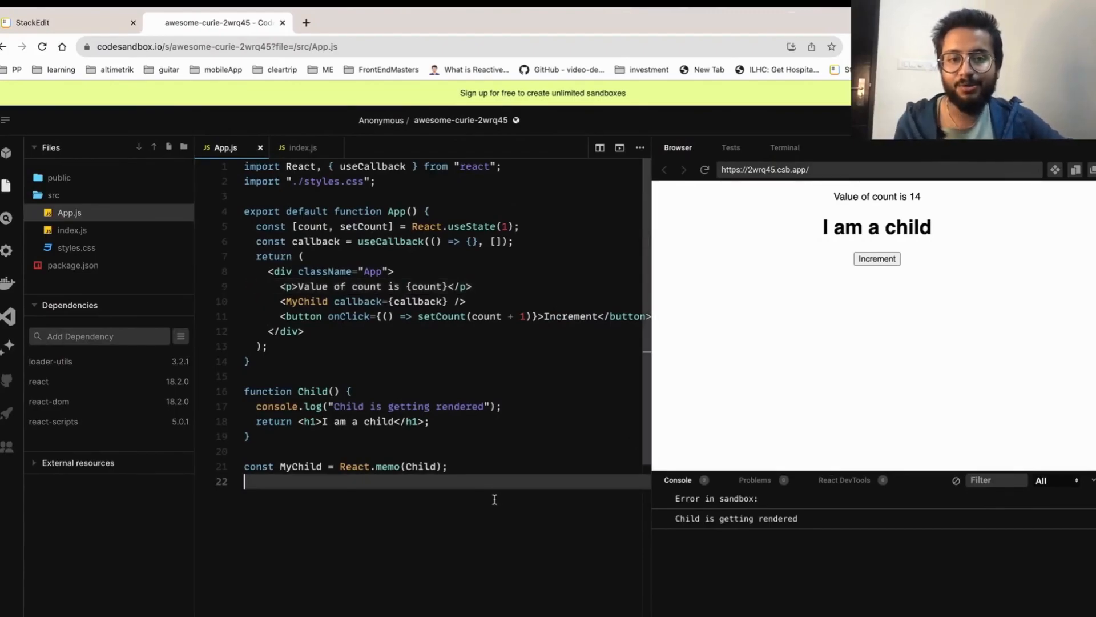
Step: Change MyChild's prop on line 10 to callback={() => callback()}
{"action": "left_click", "coordinate": [487, 406]}
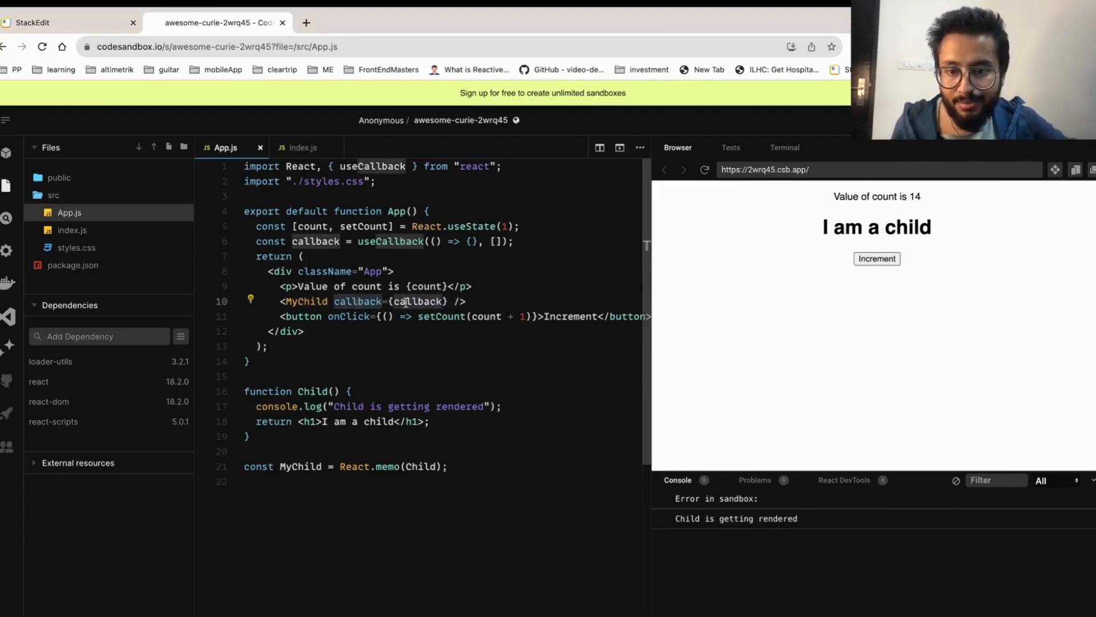
{"action": "left_click", "coordinate": [428, 302]}
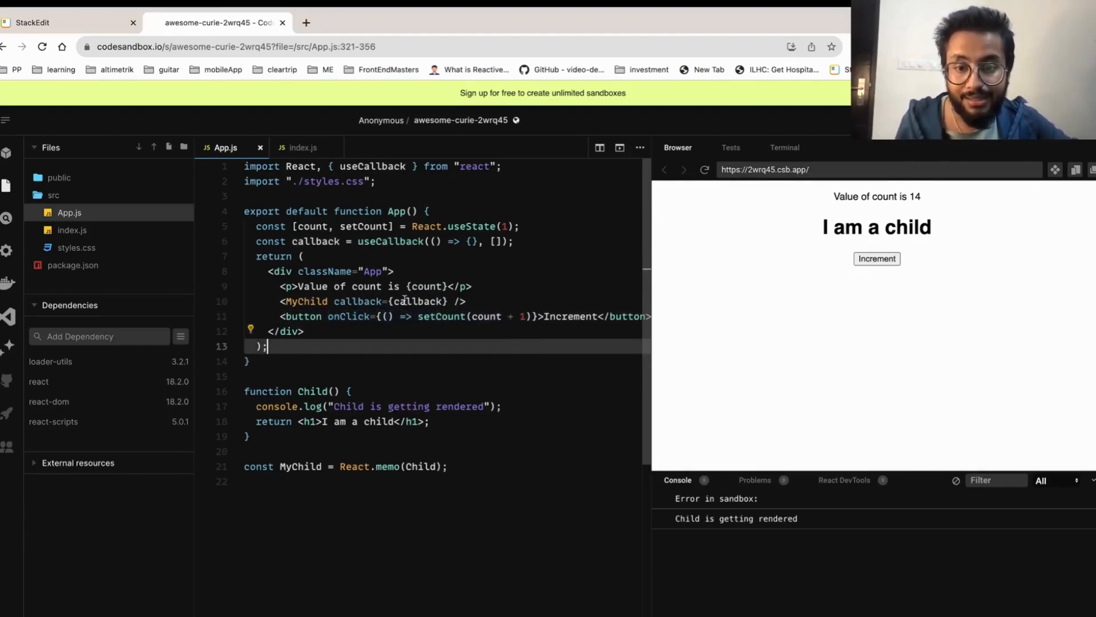
{"action": "mouse_move", "coordinate": [423, 302]}
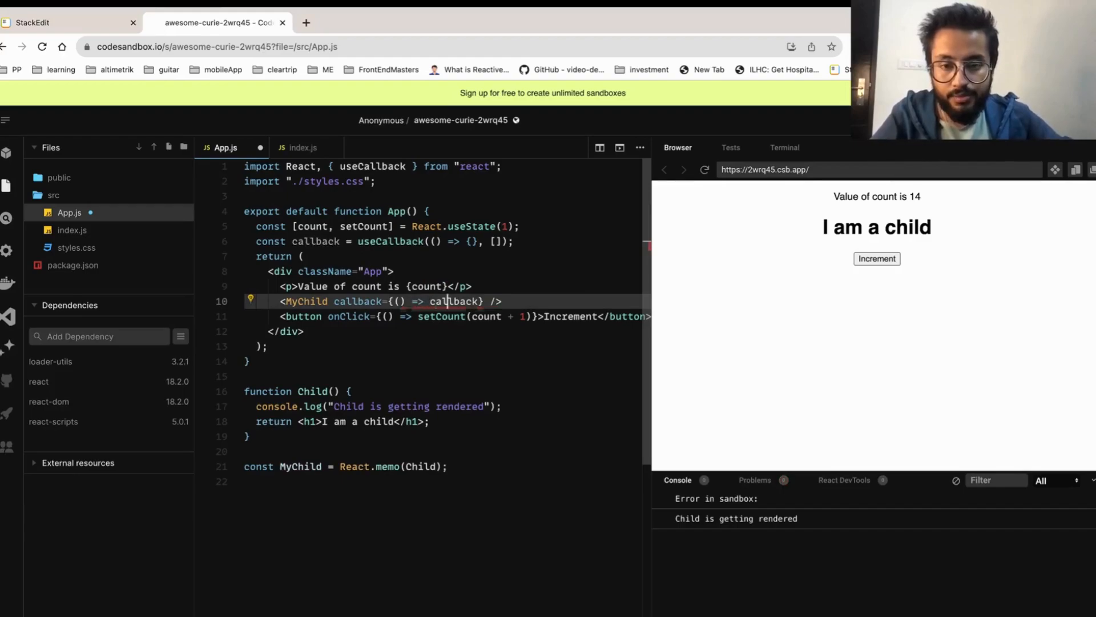
{"action": "type", "text": "()"}
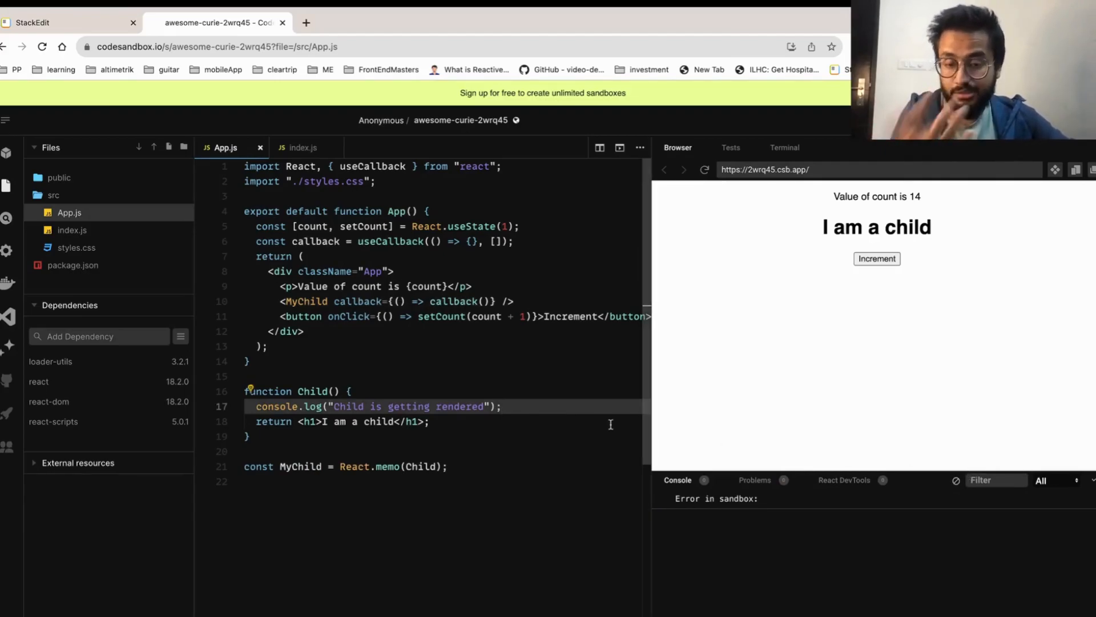
{"action": "mouse_move", "coordinate": [762, 205]}
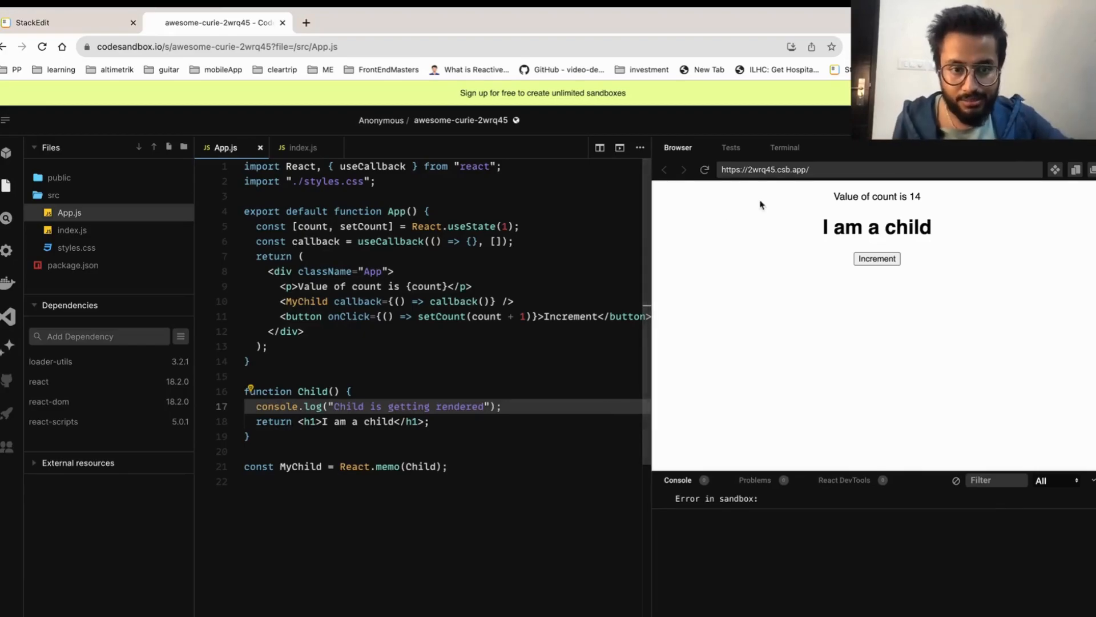
Step: Increment the count to 19 and confirm the child render log repeats each time
{"action": "left_click", "coordinate": [877, 258]}
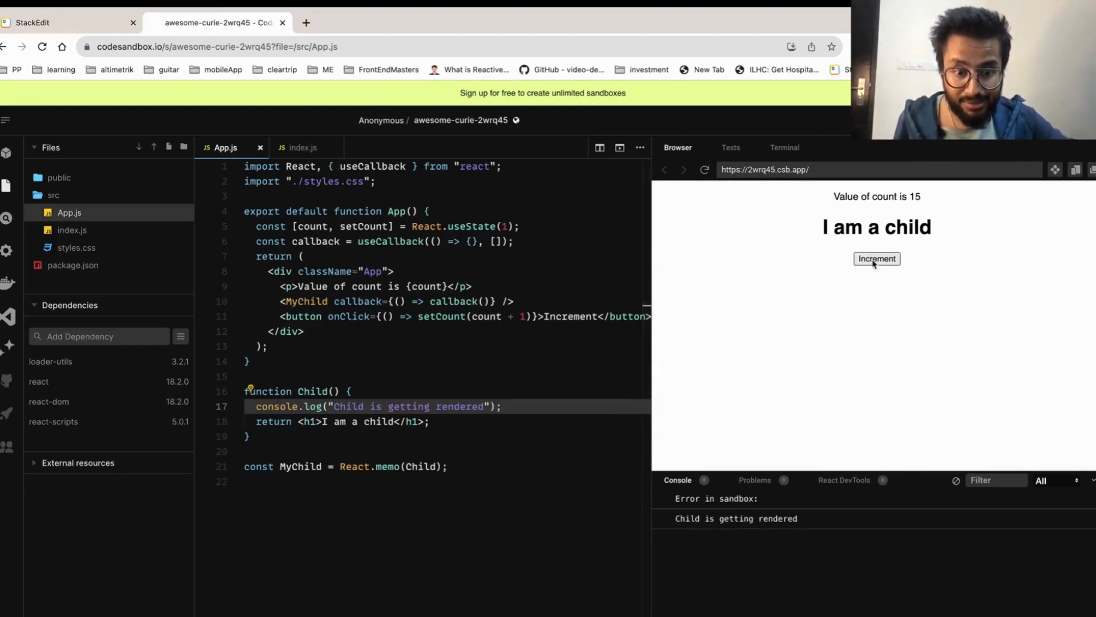
{"action": "left_click", "coordinate": [877, 259]}
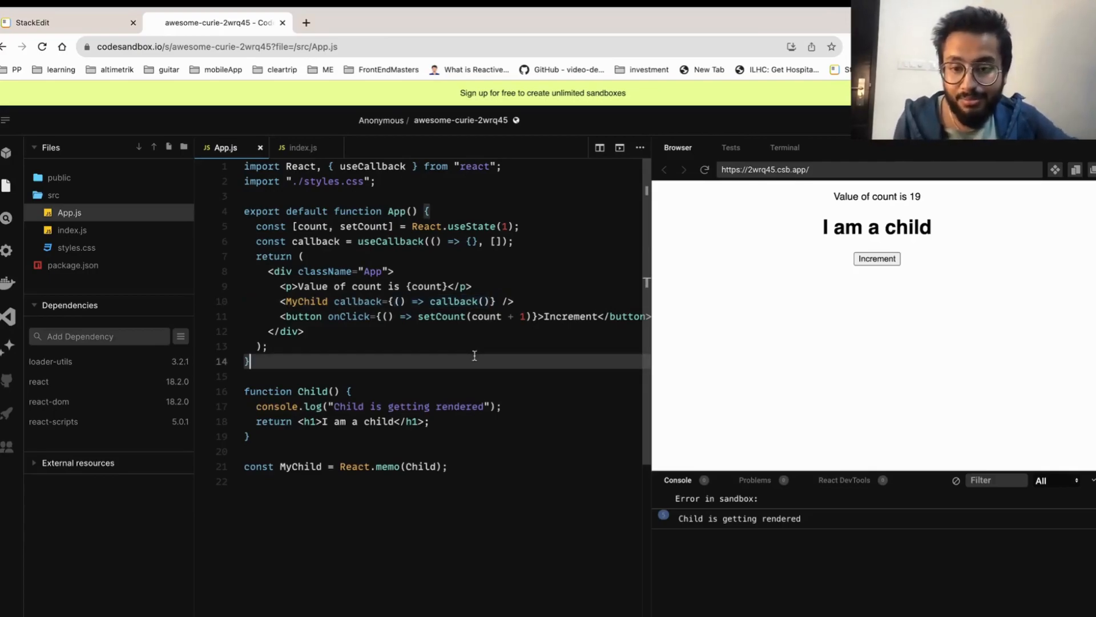
{"action": "mouse_move", "coordinate": [408, 422]}
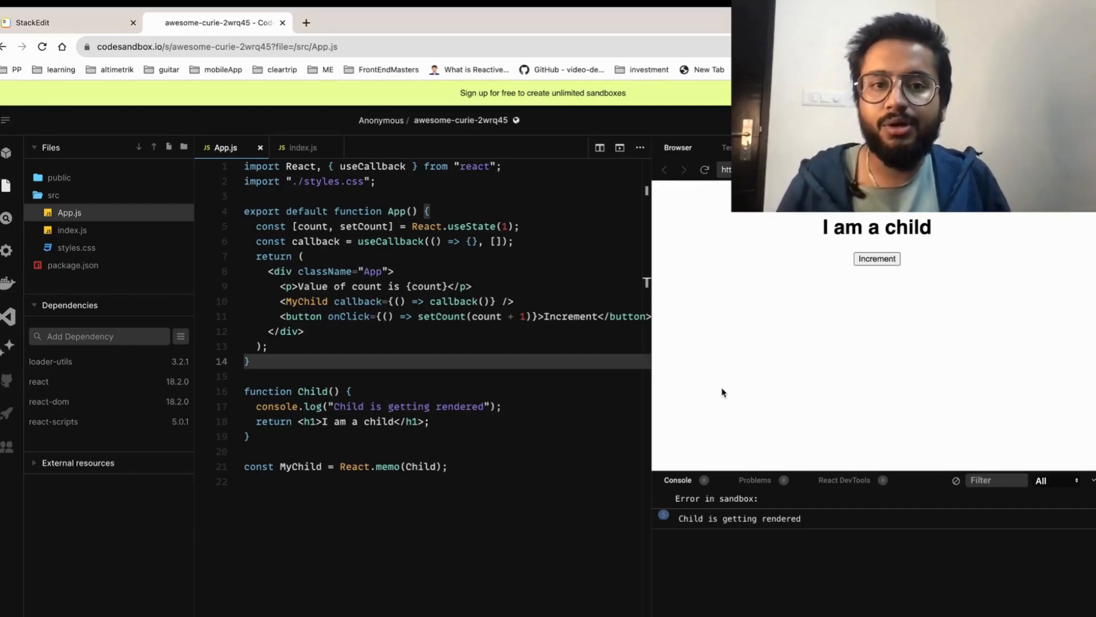
{"action": "mouse_move", "coordinate": [728, 327]}
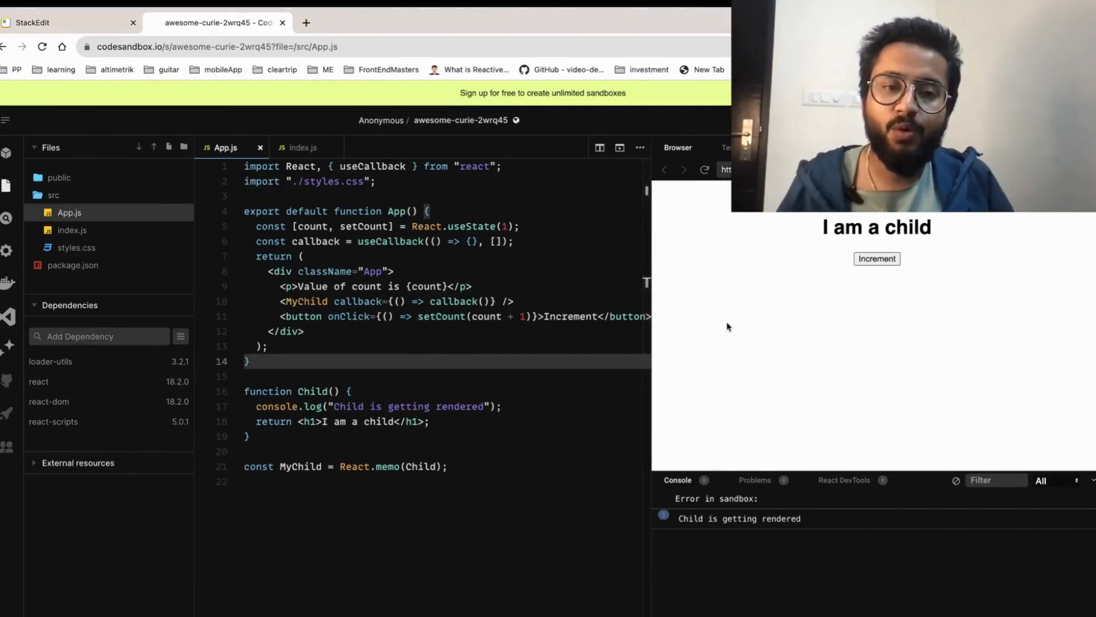